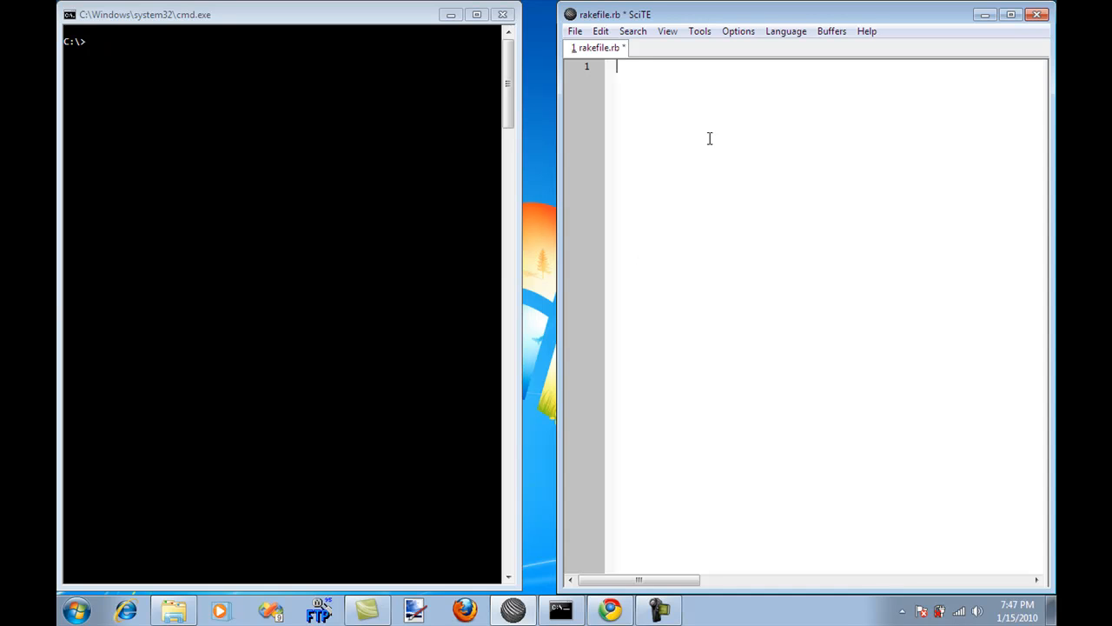
mouse_move(712, 129)
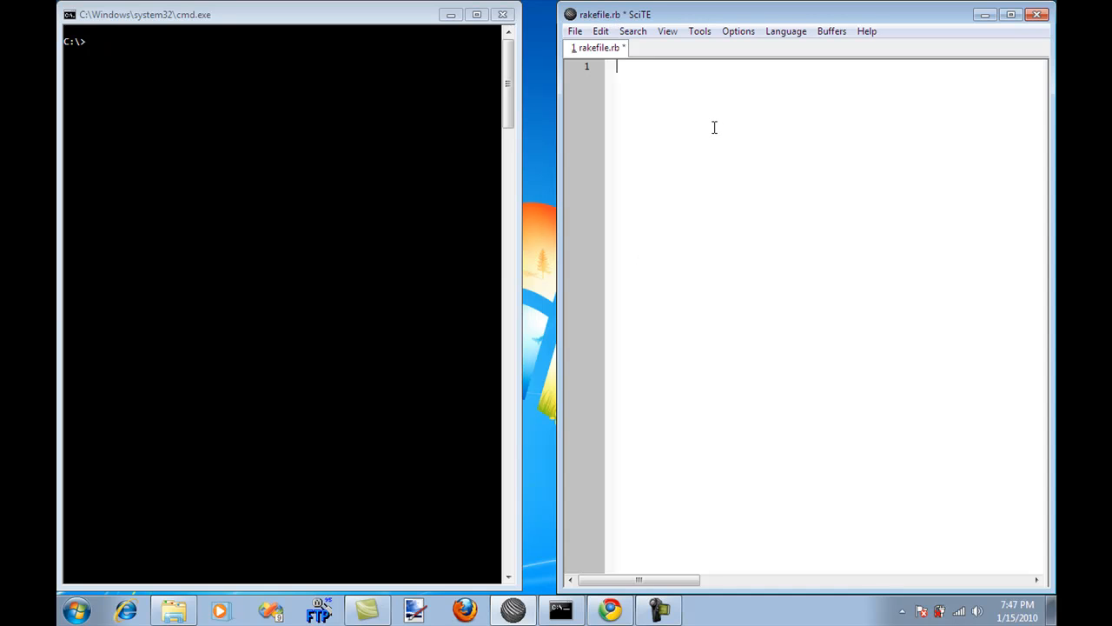
mouse_move(160, 60)
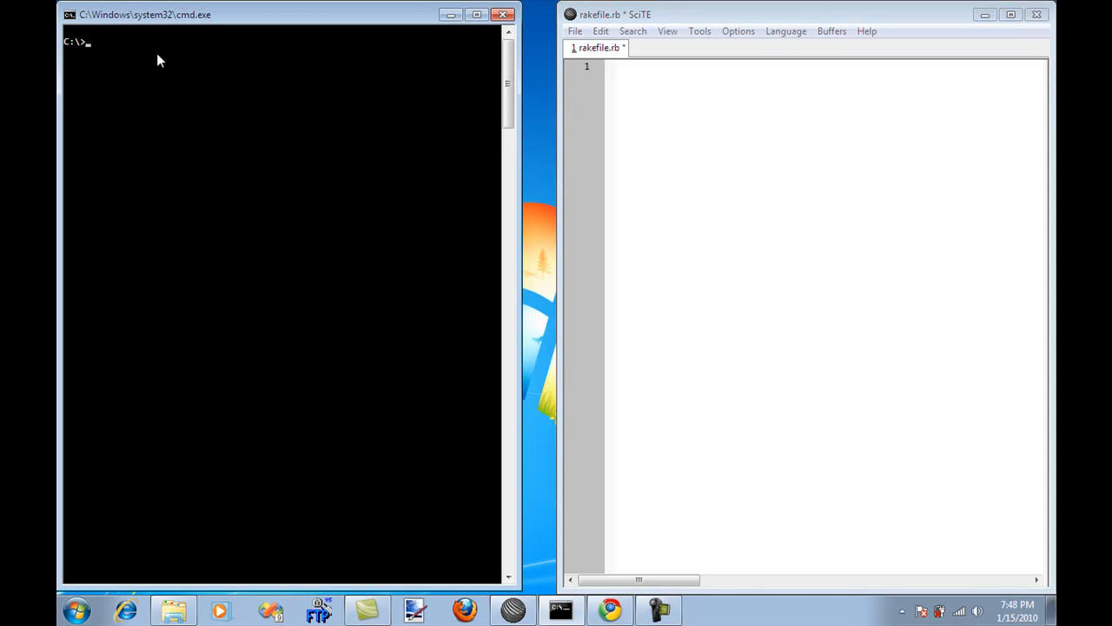
Step: Install the rake gem from the Command Prompt with gem install rake
text(gem)
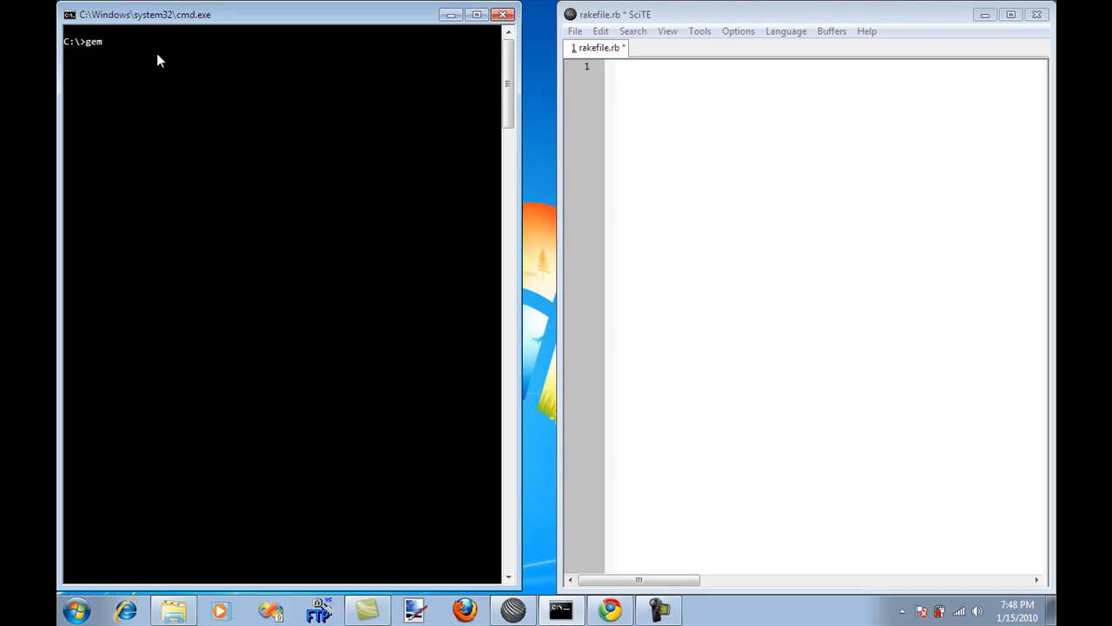
text(instal)
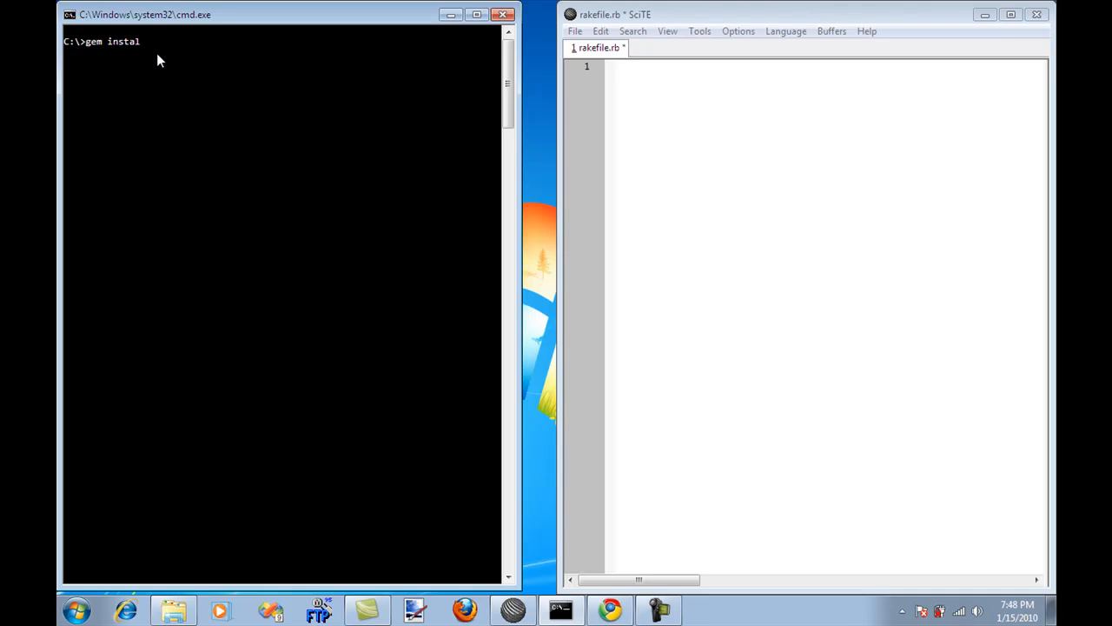
text(l rake)
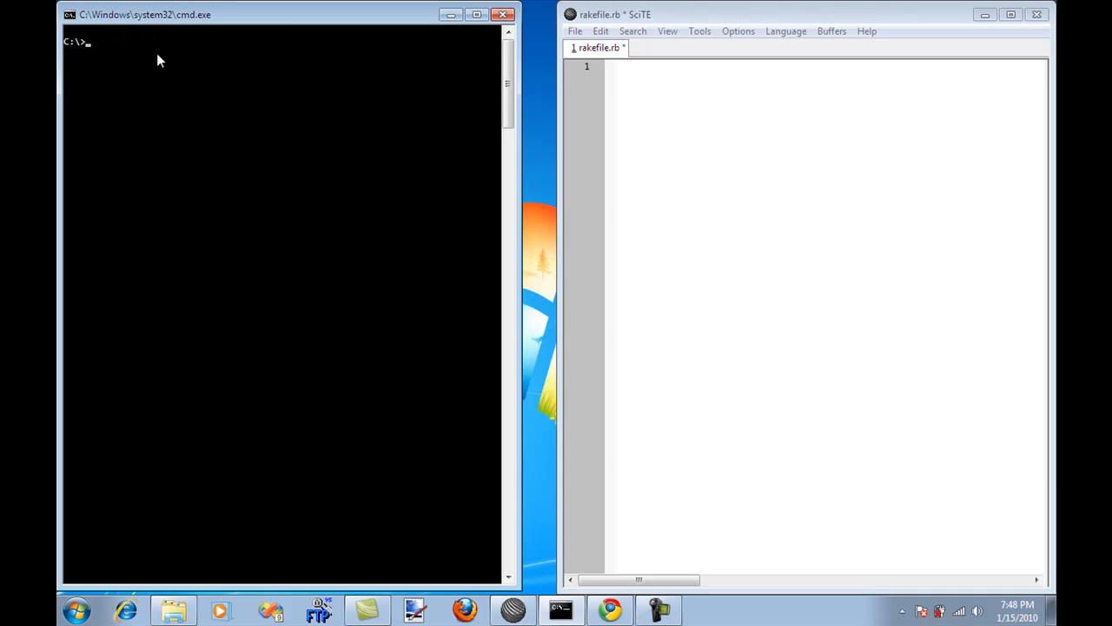
Step: Write task :compile in rakefile.rb that puts 'compiling the application' and save
click(673, 78)
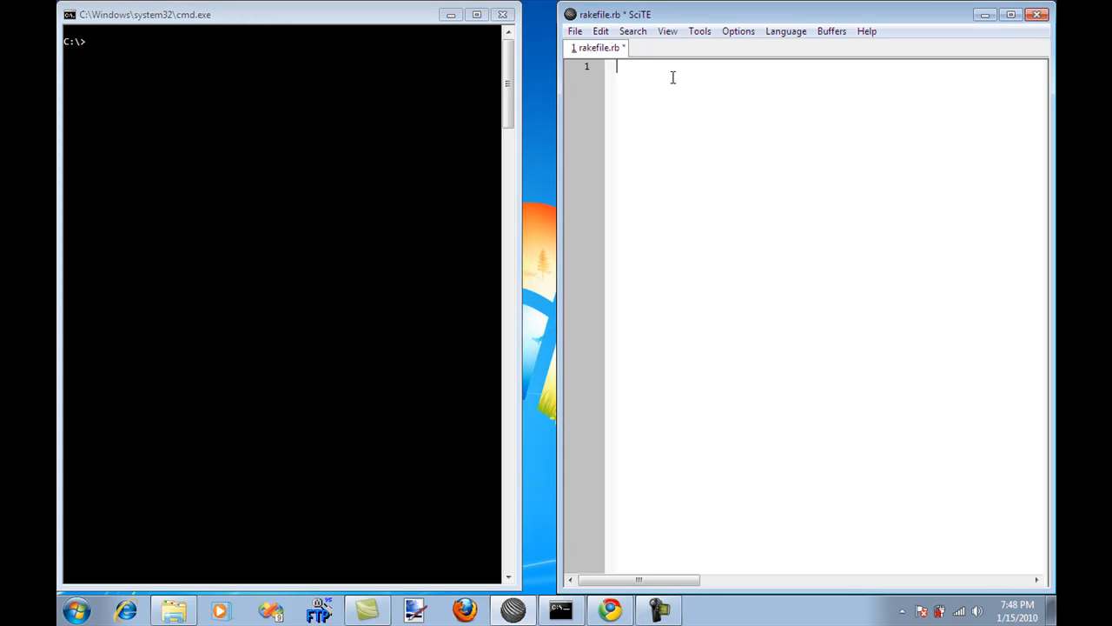
text(task)
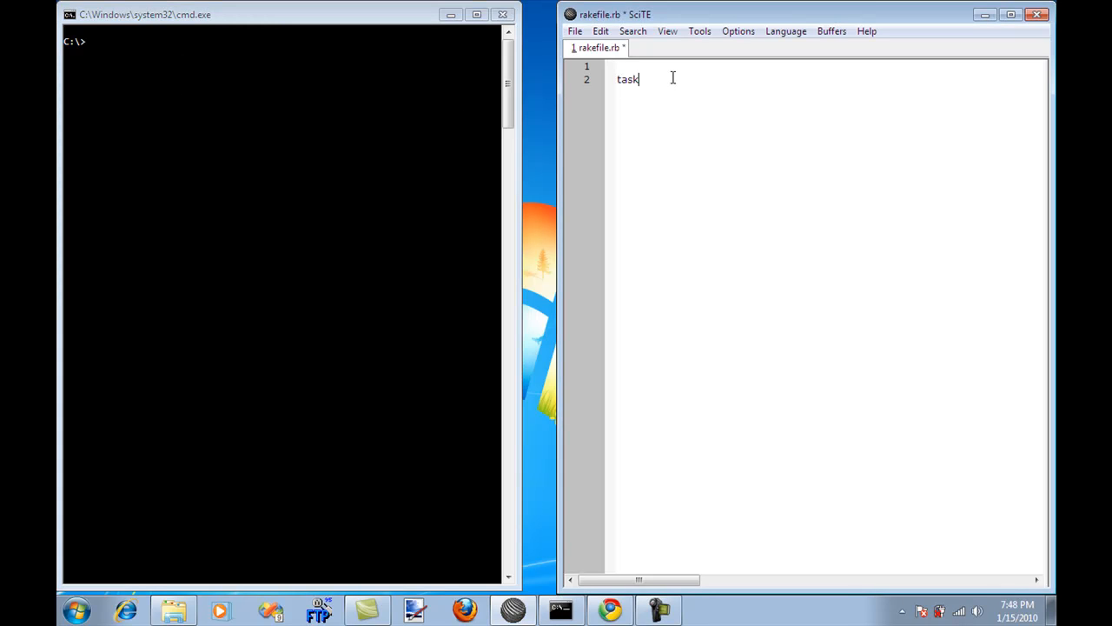
text(:)
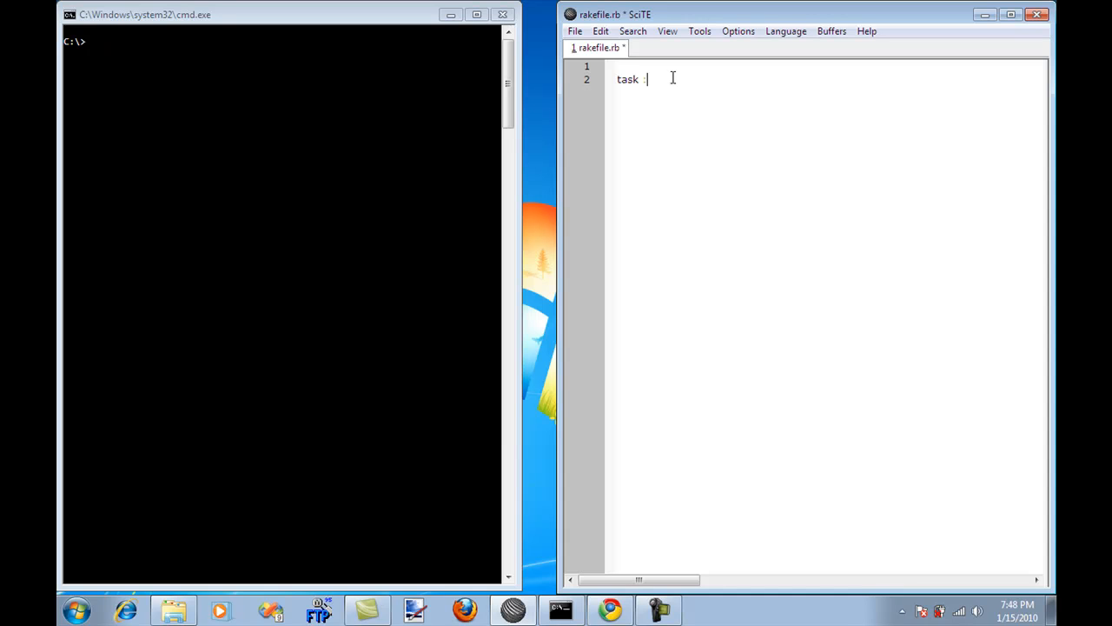
text(:compile do)
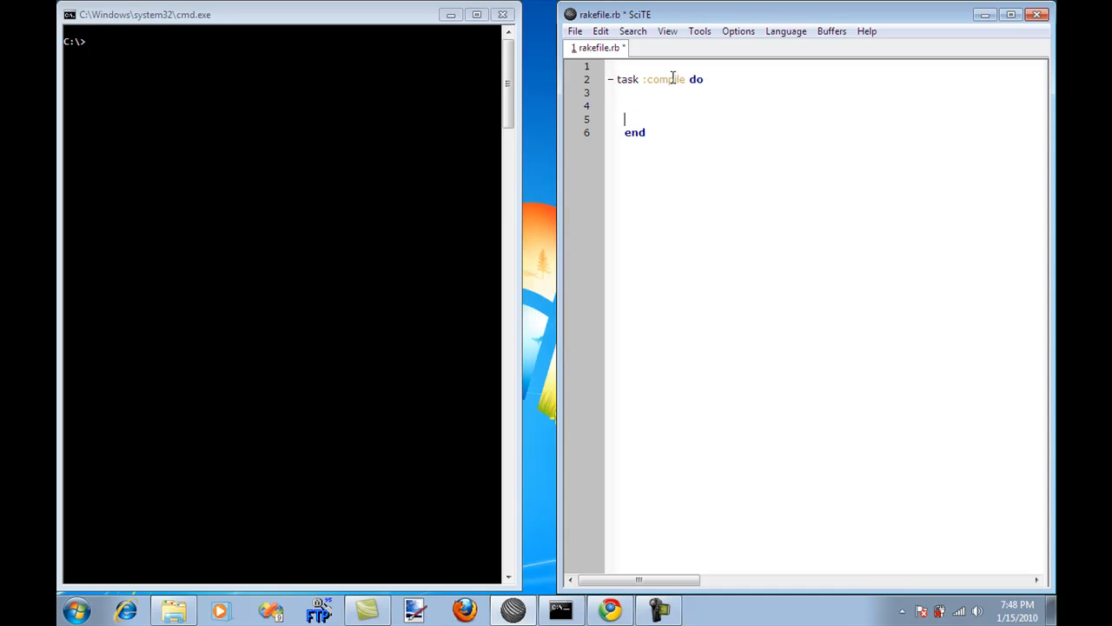
text('p)
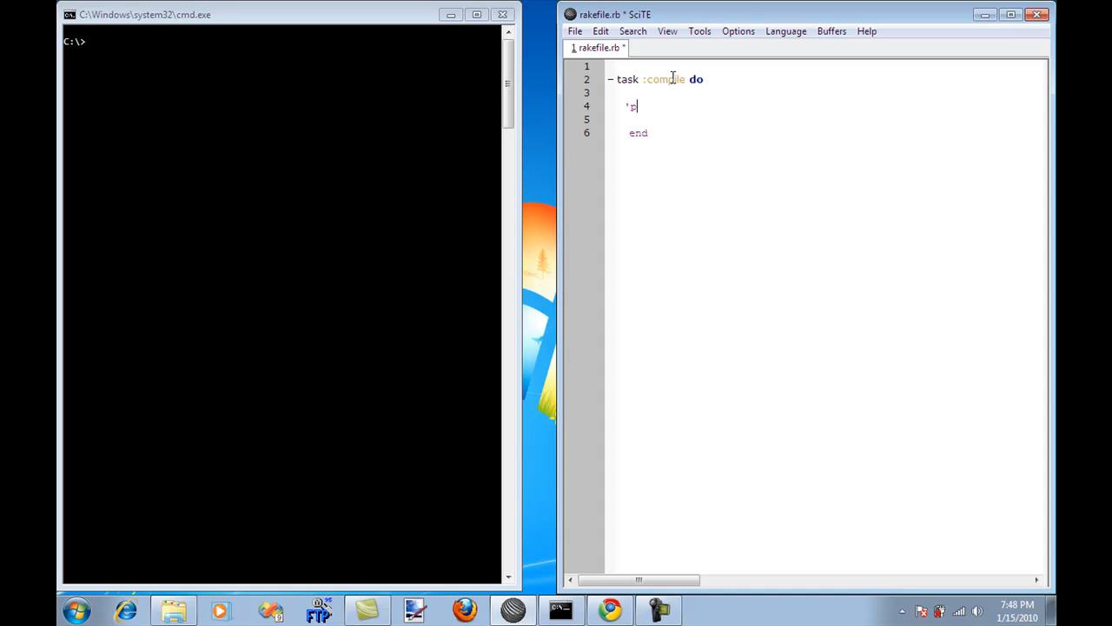
key(BackSpace)
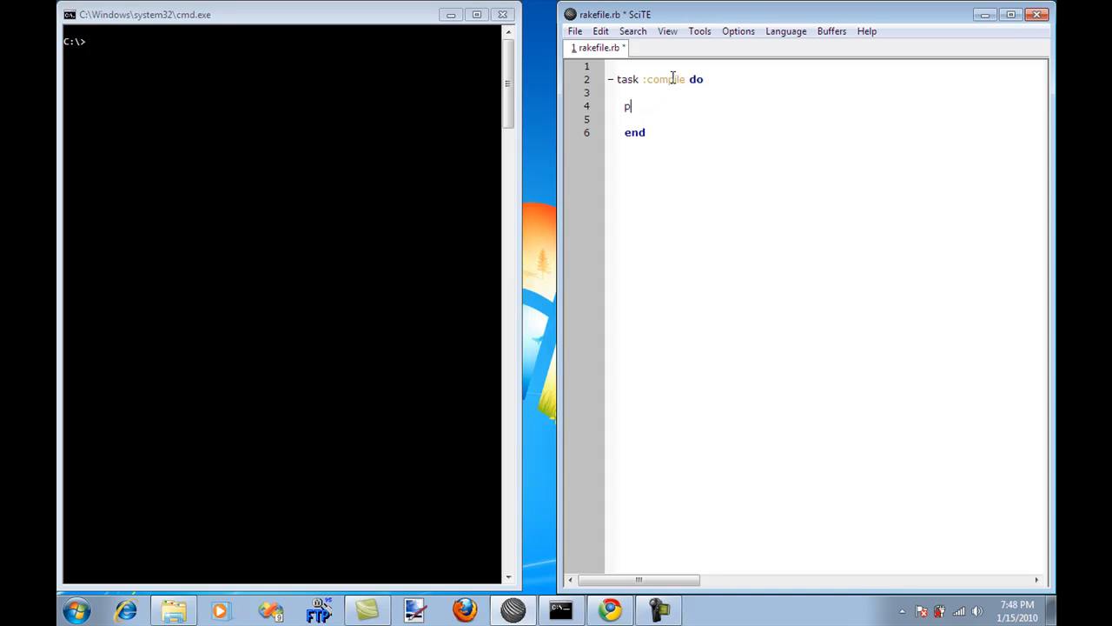
text(uts 'com)
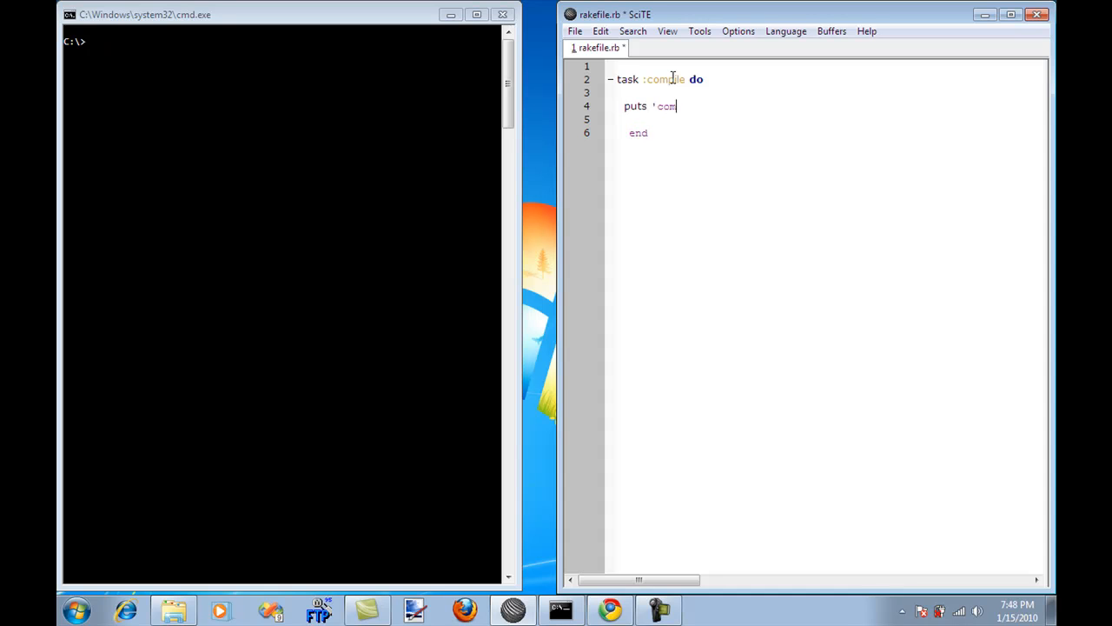
text(piling)
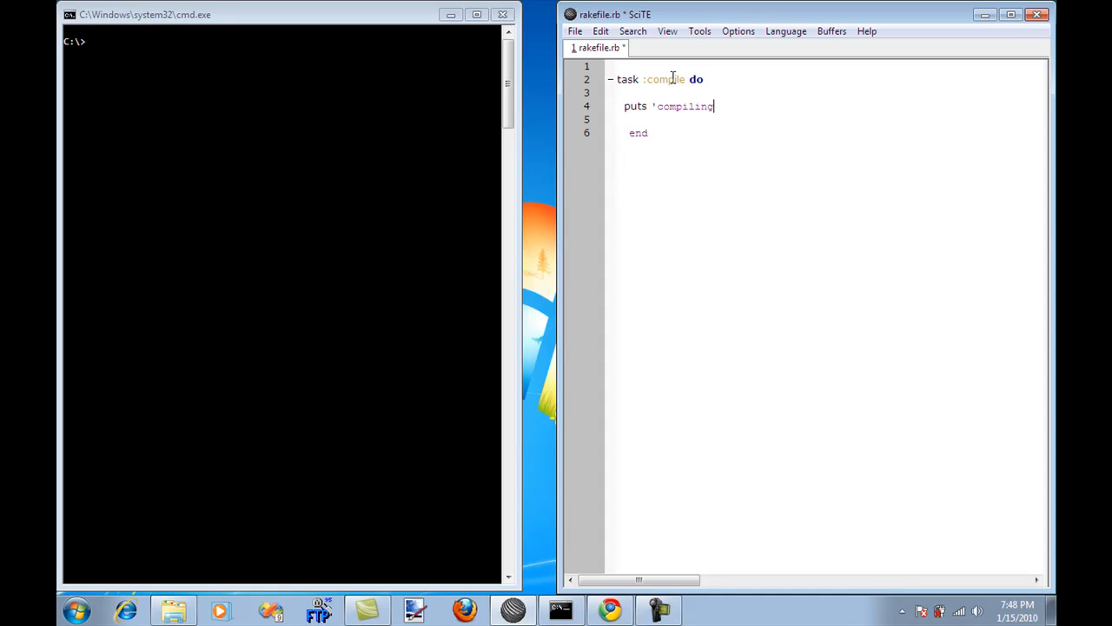
text(the applic)
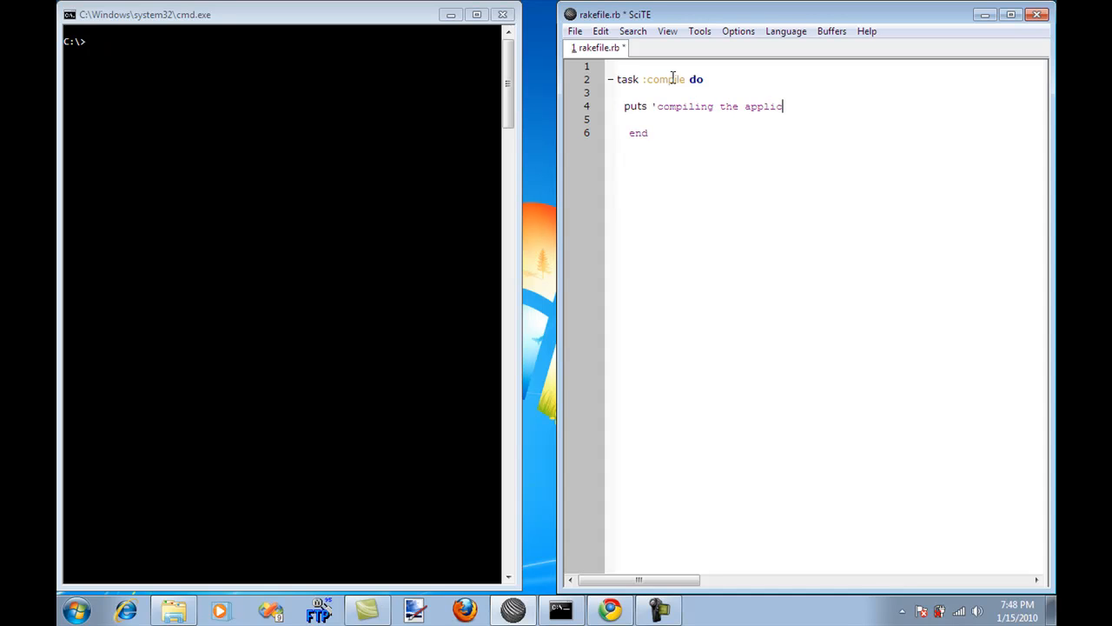
text(ation')
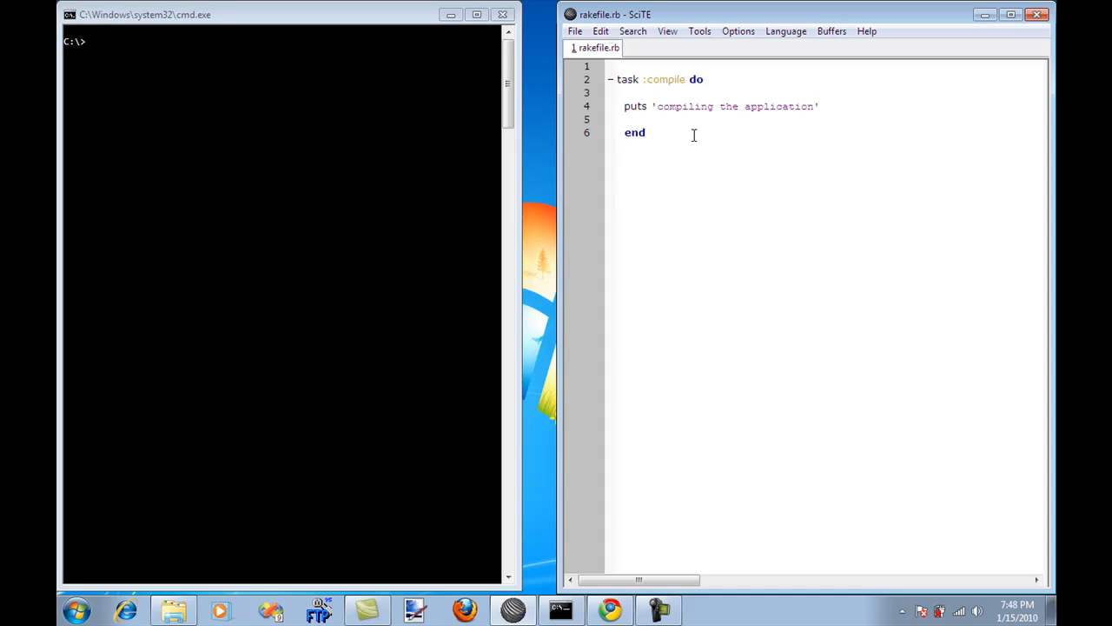
Step: Run rake compile in Command Prompt, printing 'compiling the application'
click(275, 49)
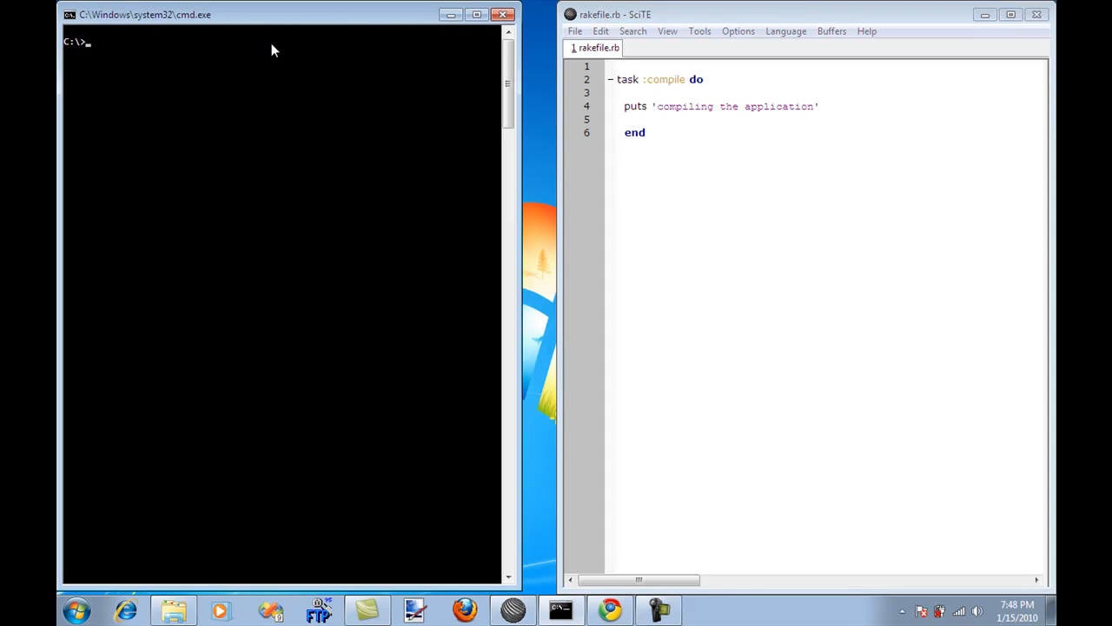
text(rake compile)
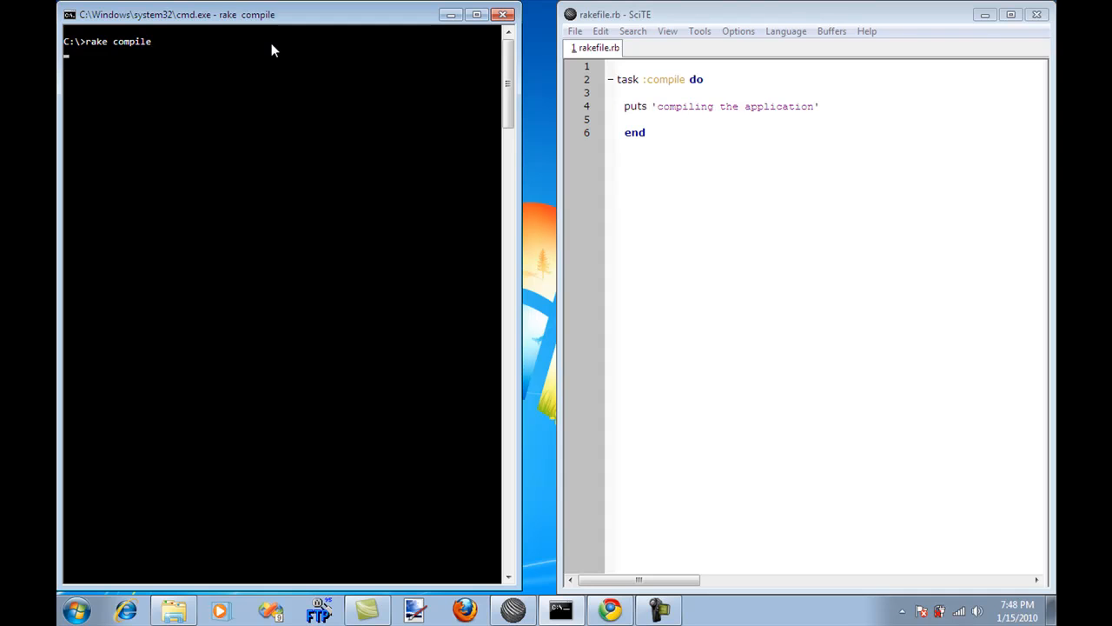
key(Return)
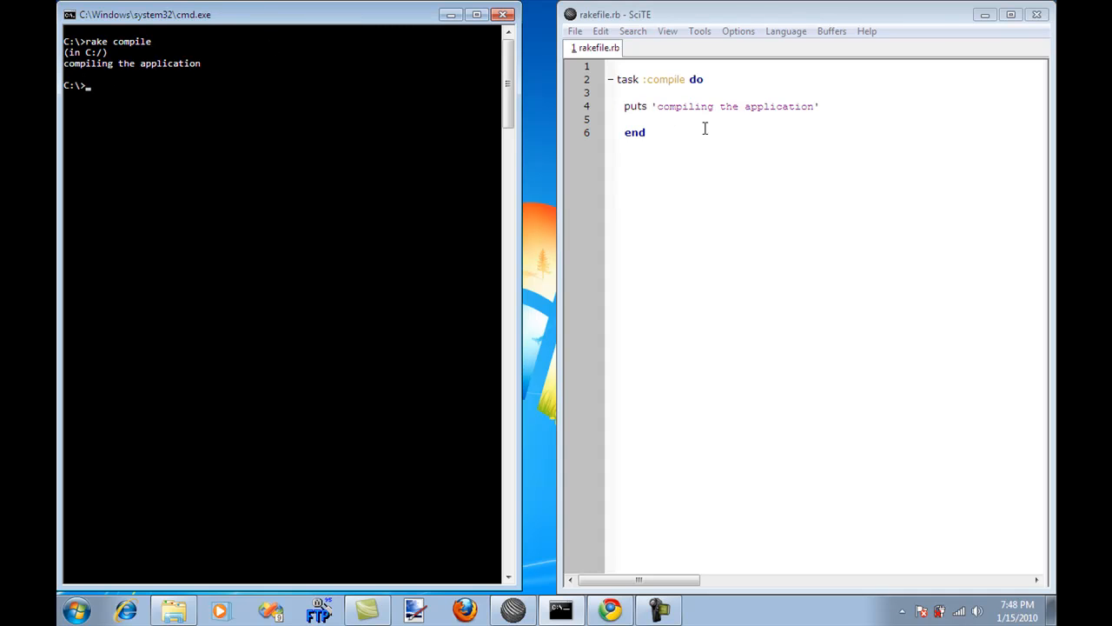
mouse_move(94, 77)
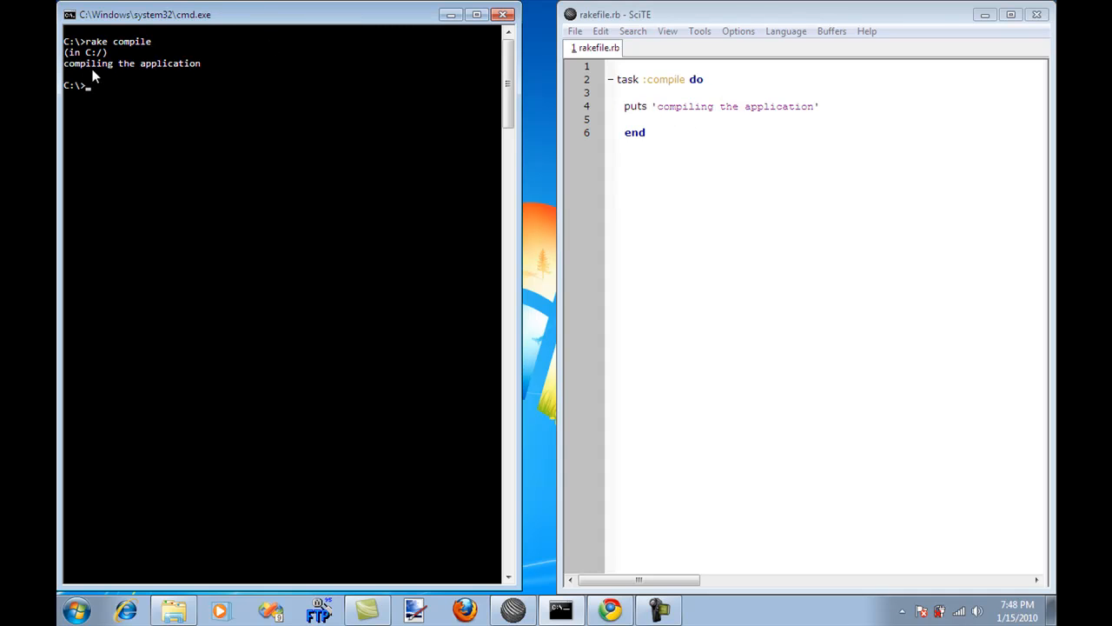
mouse_move(131, 54)
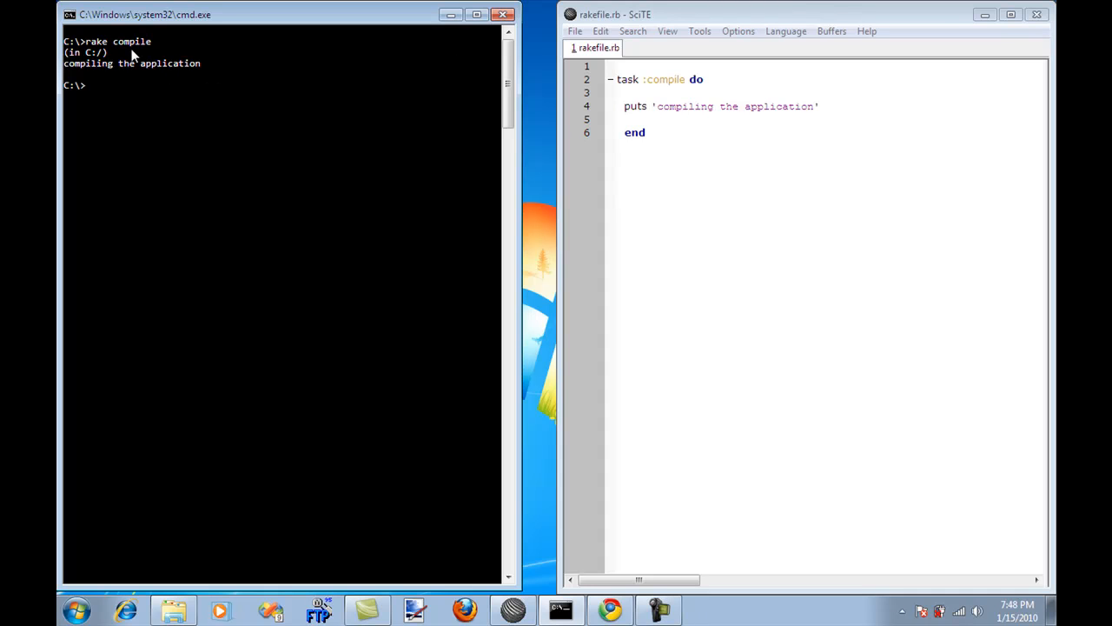
mouse_move(556, 28)
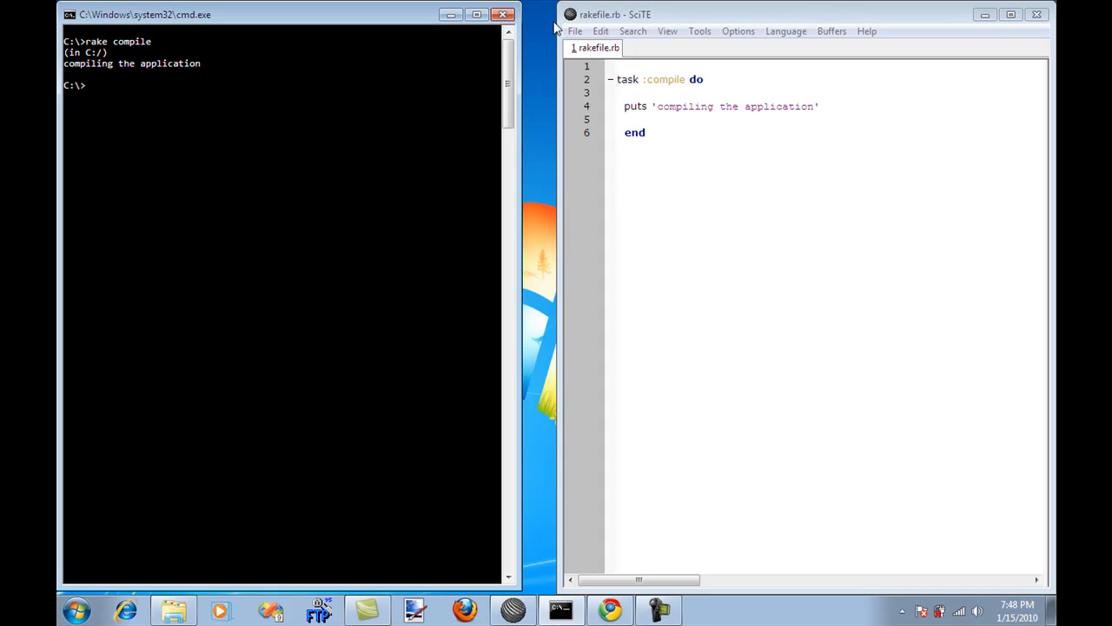
mouse_move(604, 21)
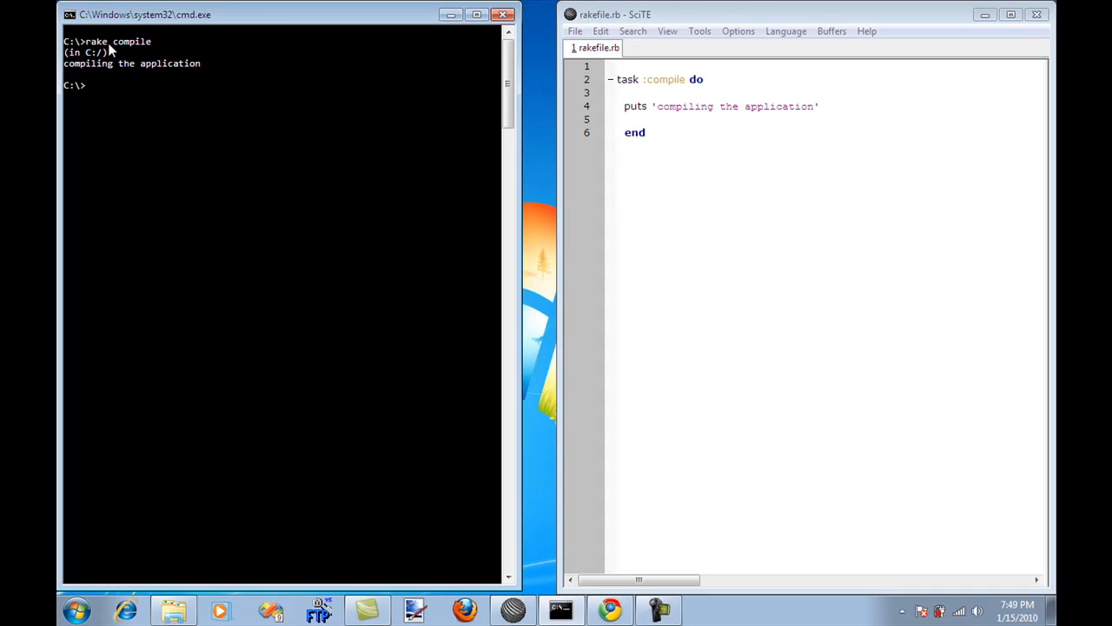
mouse_move(104, 50)
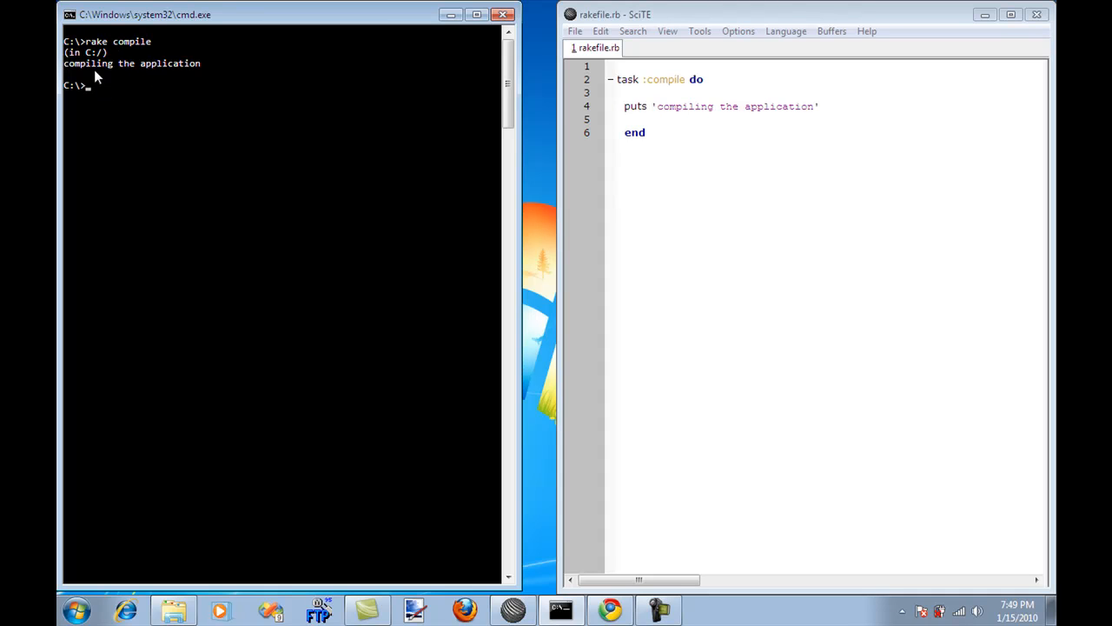
mouse_move(115, 51)
text(t)
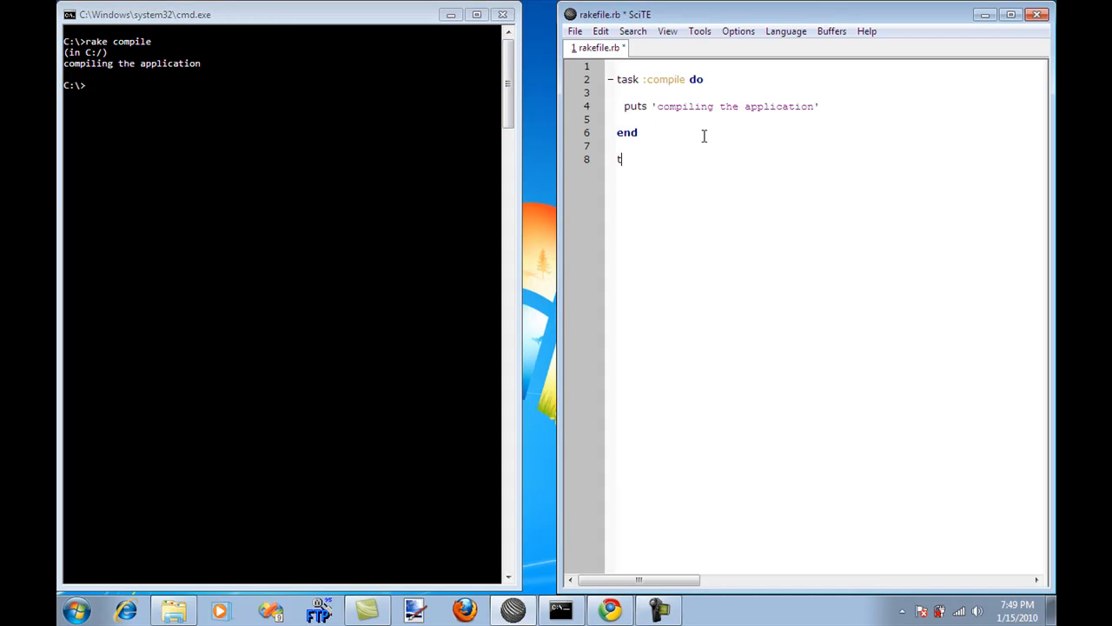
Step: Add task :run_unit_tests to rakefile.rb that puts 'running unit tests'
text(ask :)
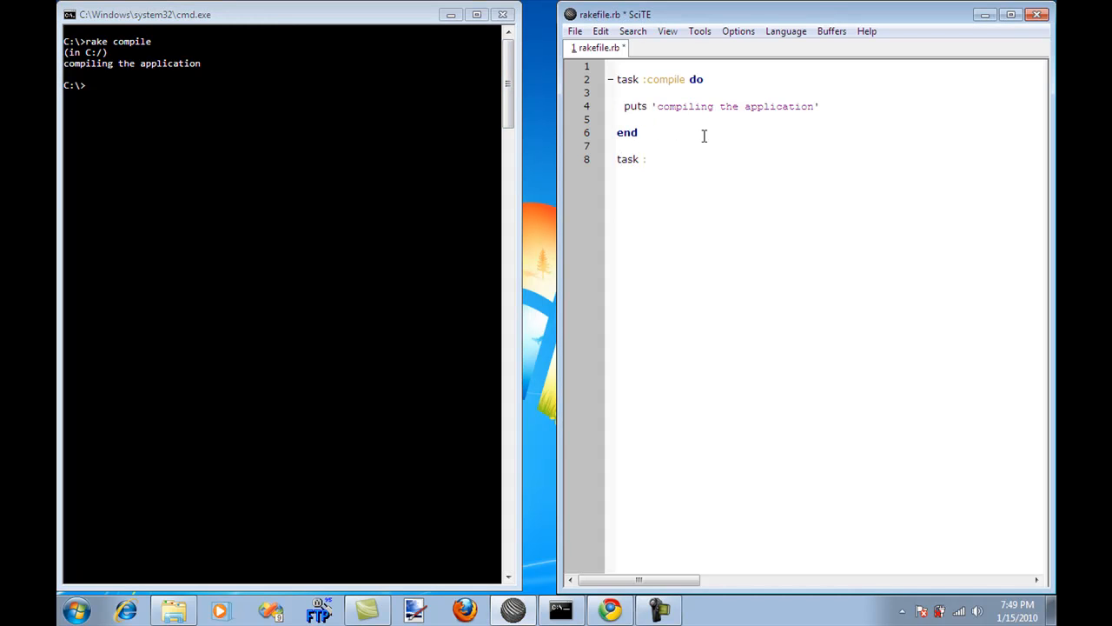
text(run_)
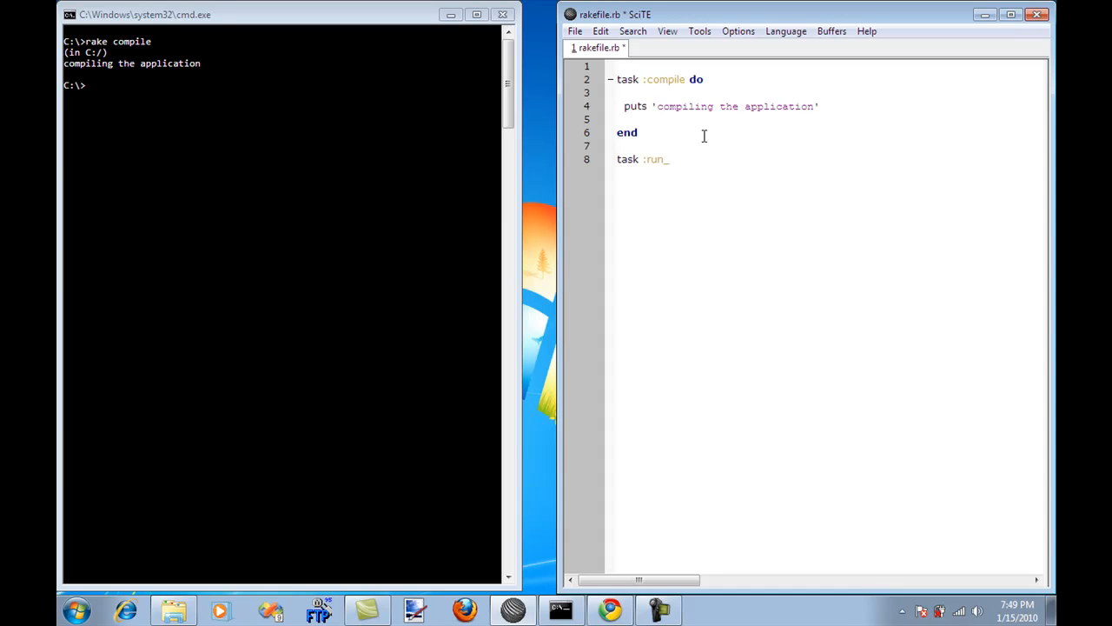
text(unit_tests do)
text(end)
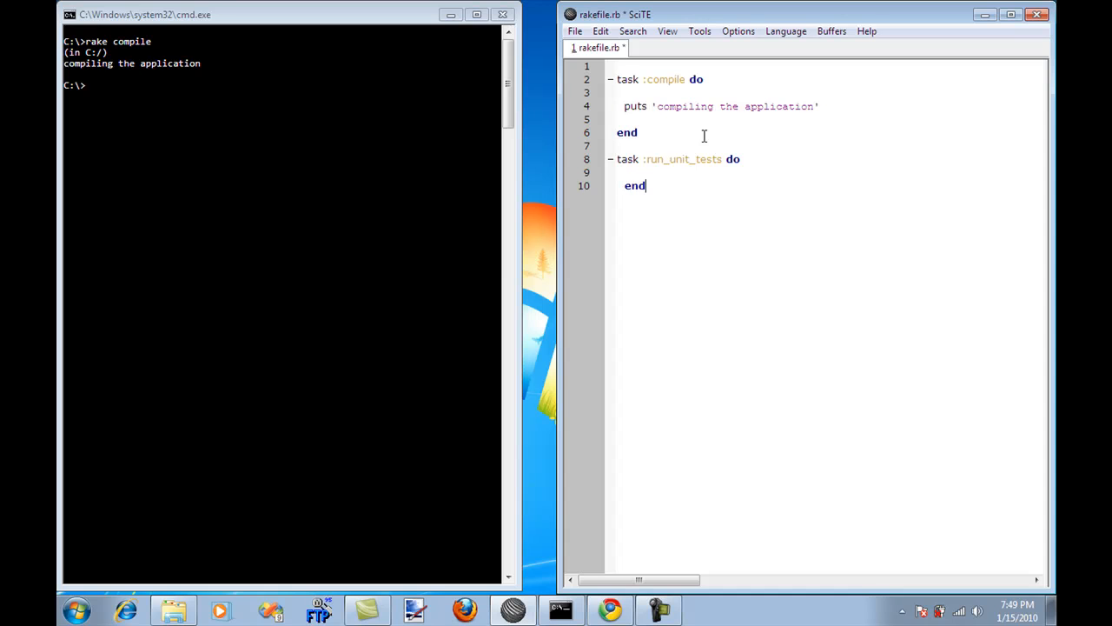
text(put)
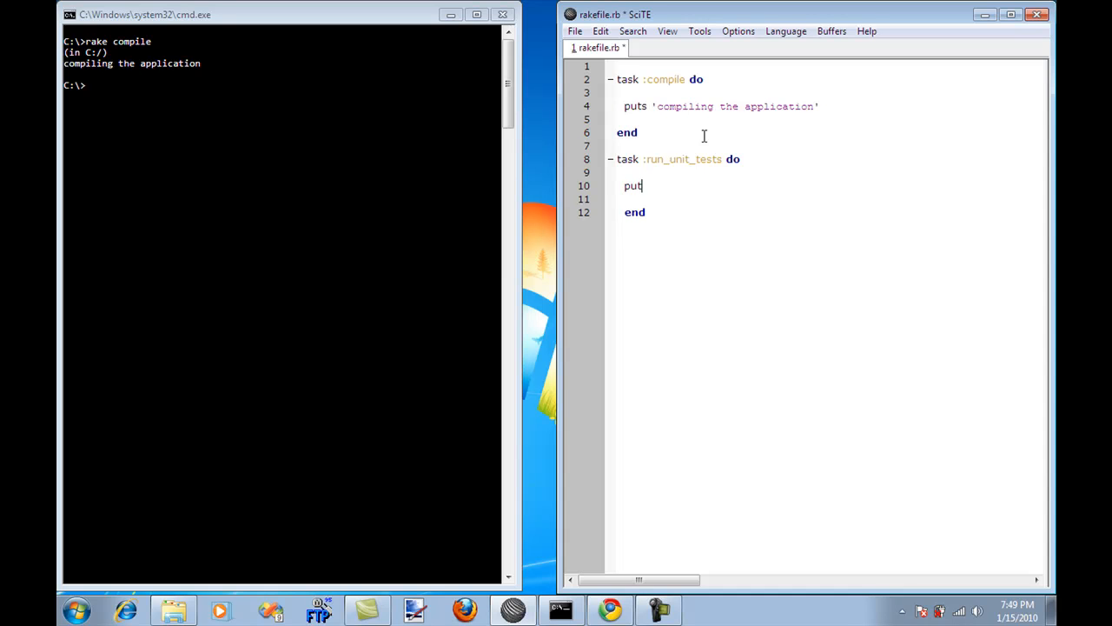
text(s 'running)
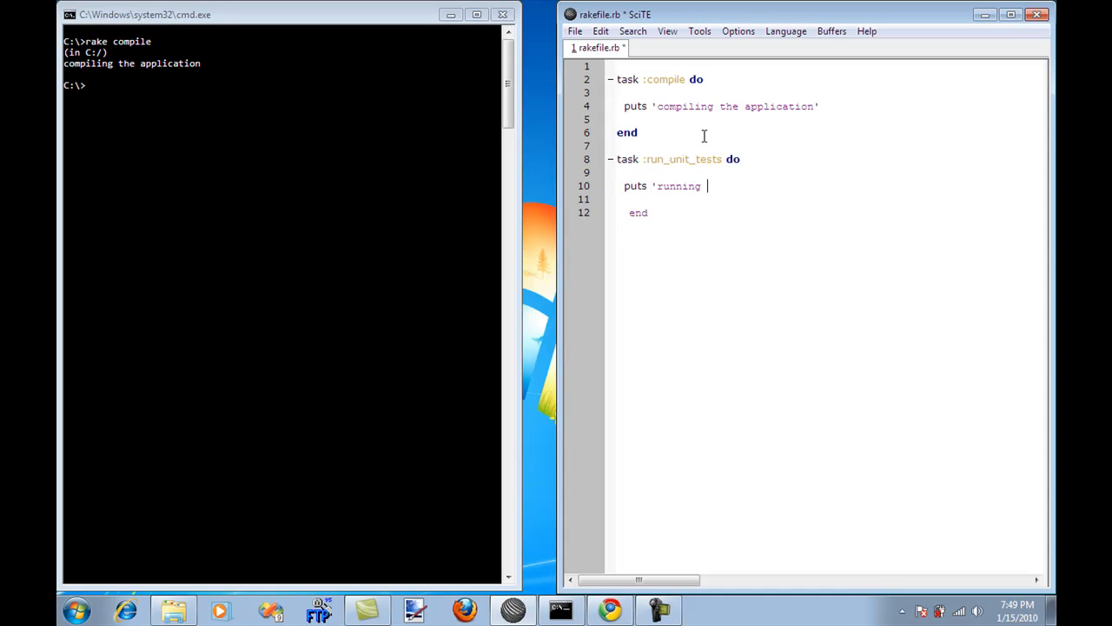
text(unit te)
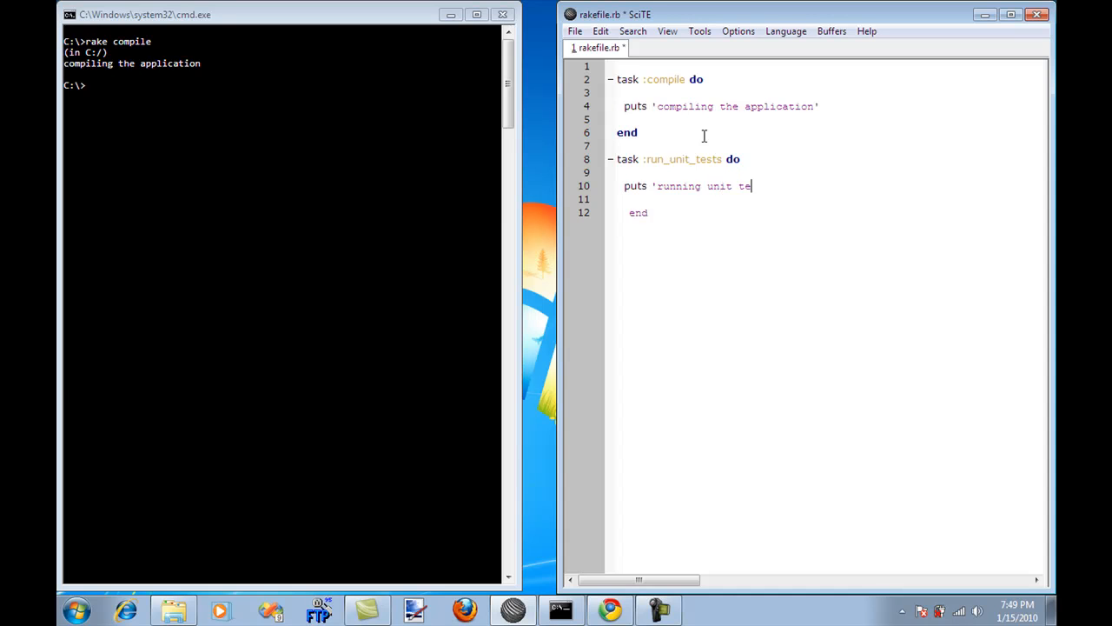
text(sts')
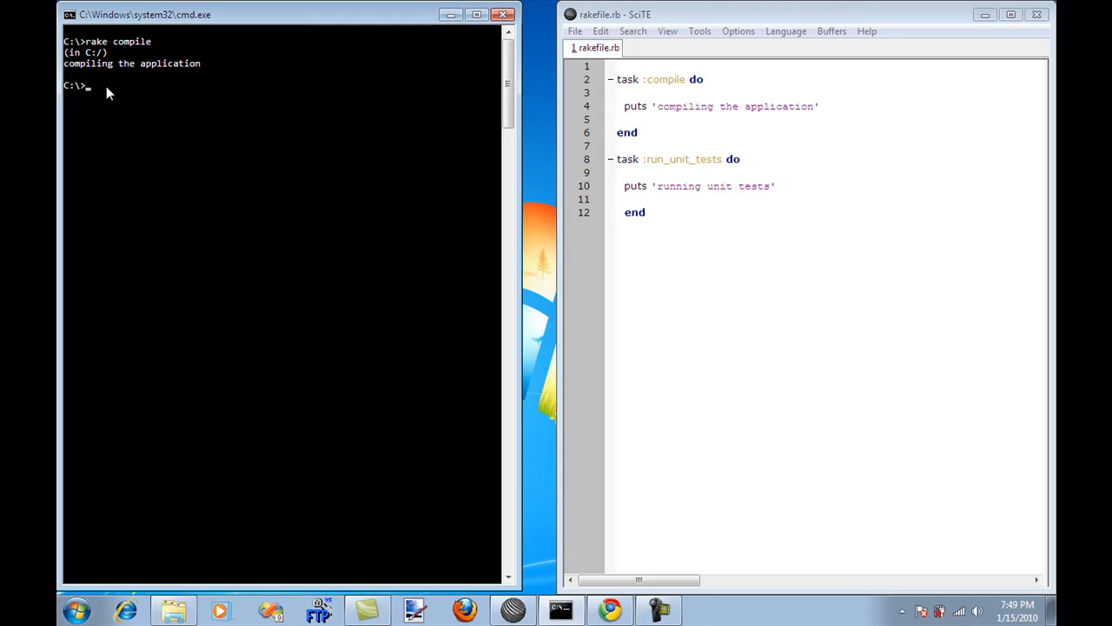
Step: Run rake run_unit_tests in Command Prompt, printing 'running unit tests'
text(rake)
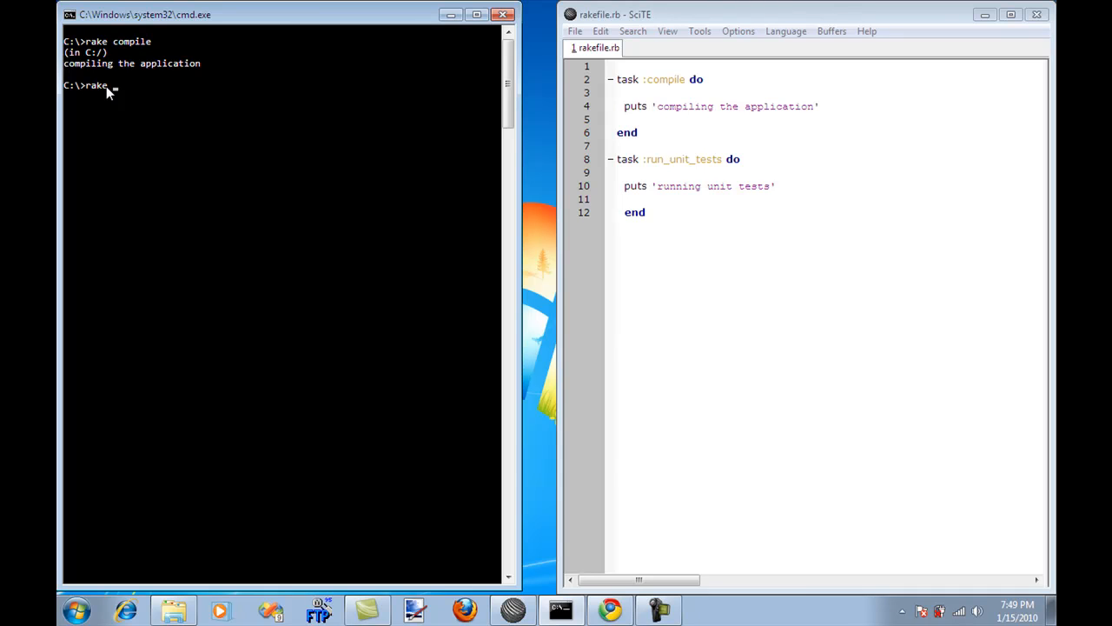
text(run_unit)
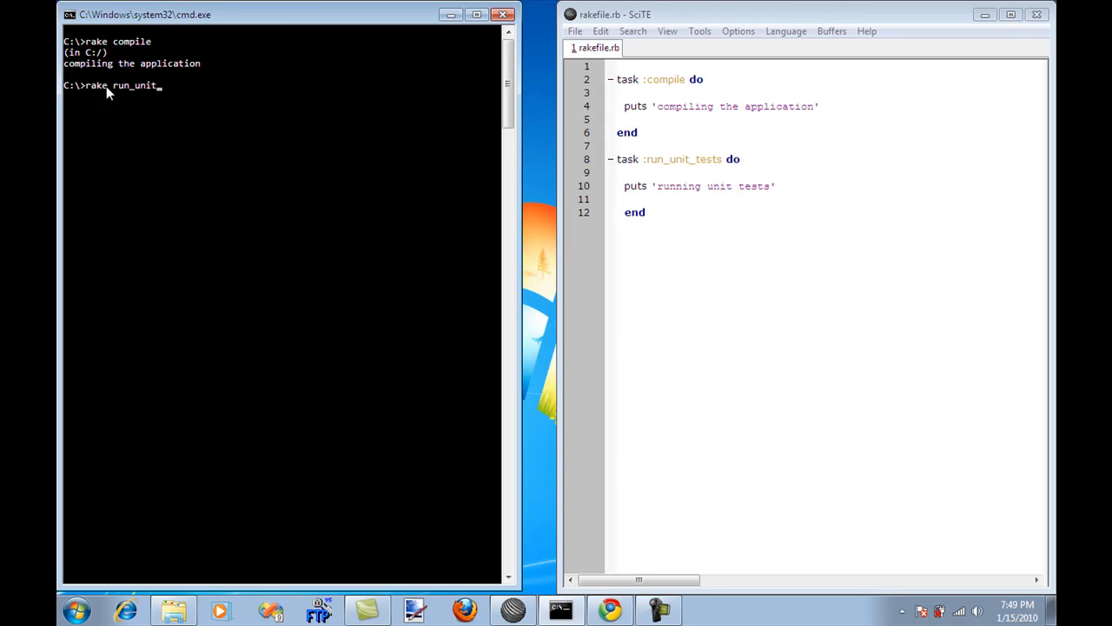
text(_tests)
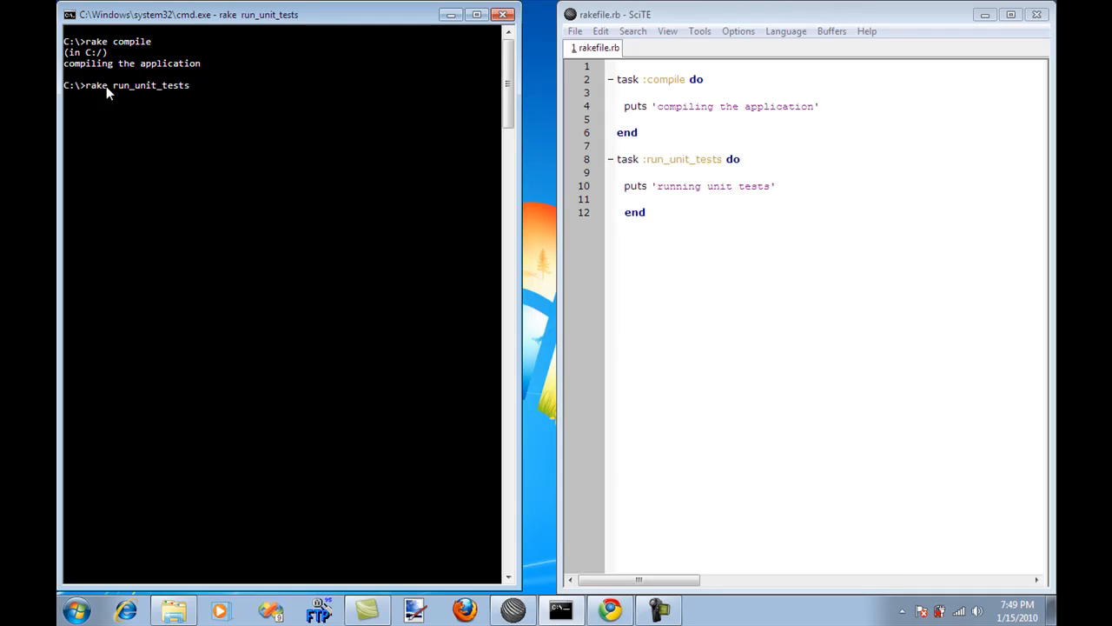
key(Return)
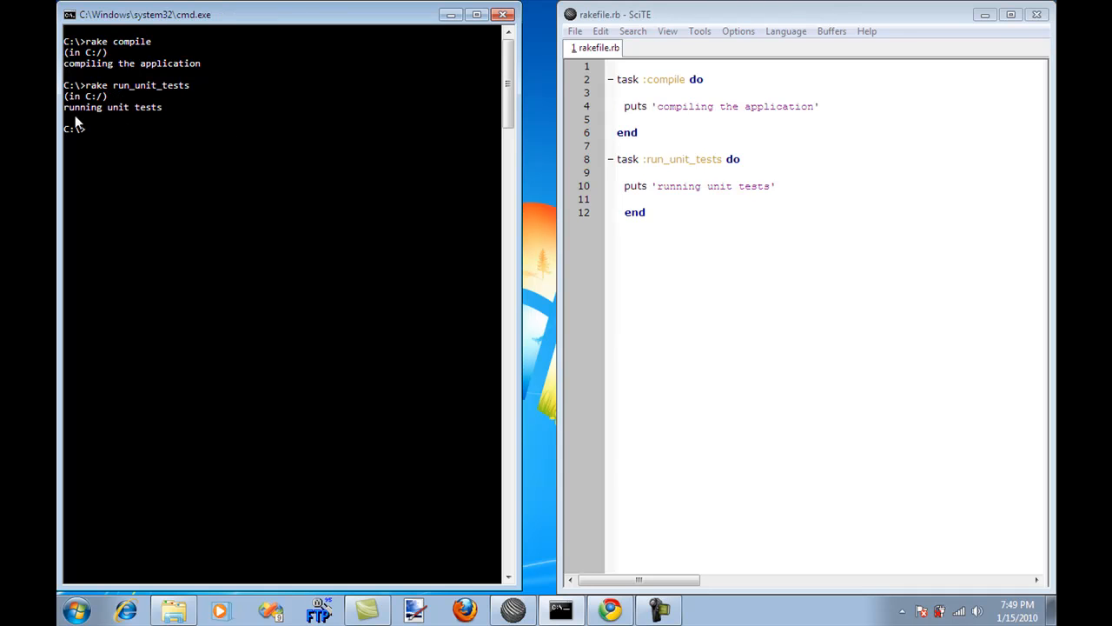
mouse_move(660, 195)
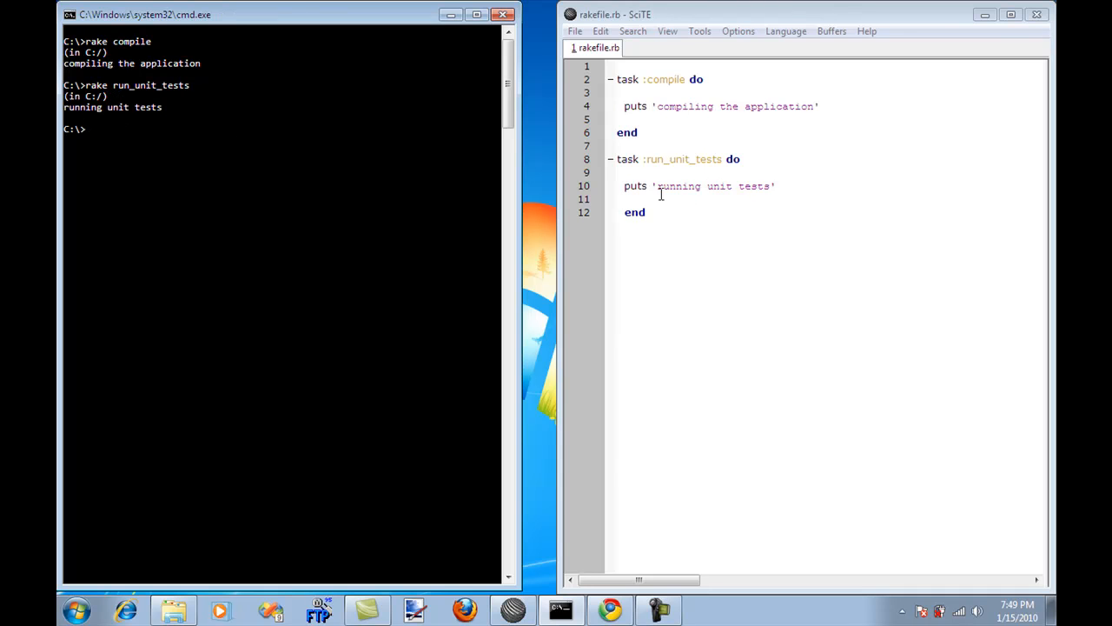
mouse_move(78, 119)
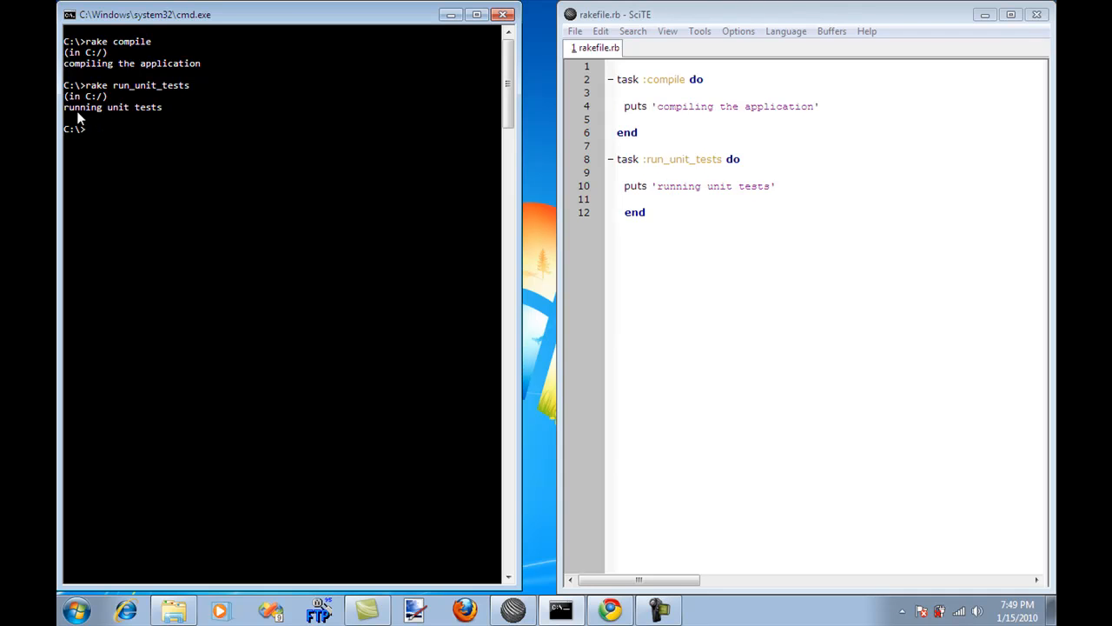
click(727, 160)
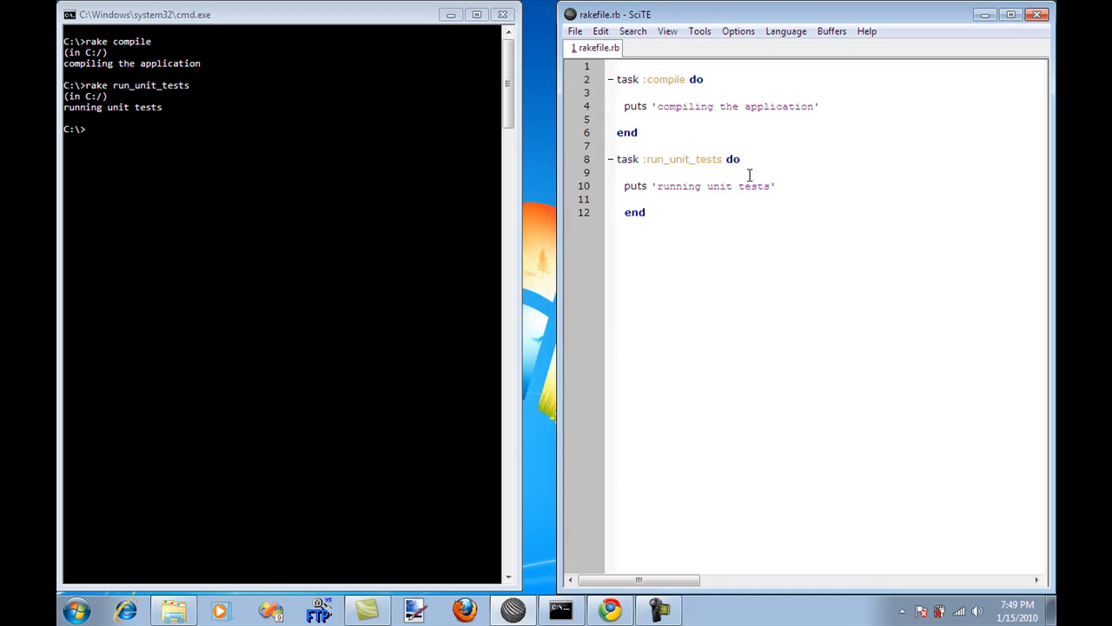
Step: Declare :run_unit_tests => [:compile] so the task depends on compile, and save
click(721, 160)
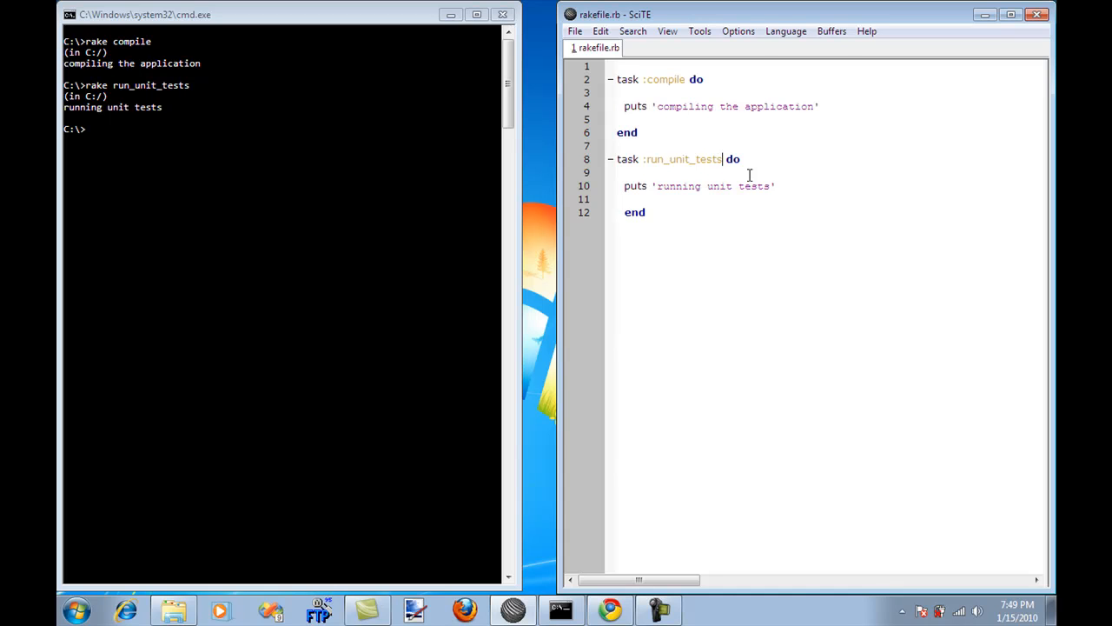
text(=>)
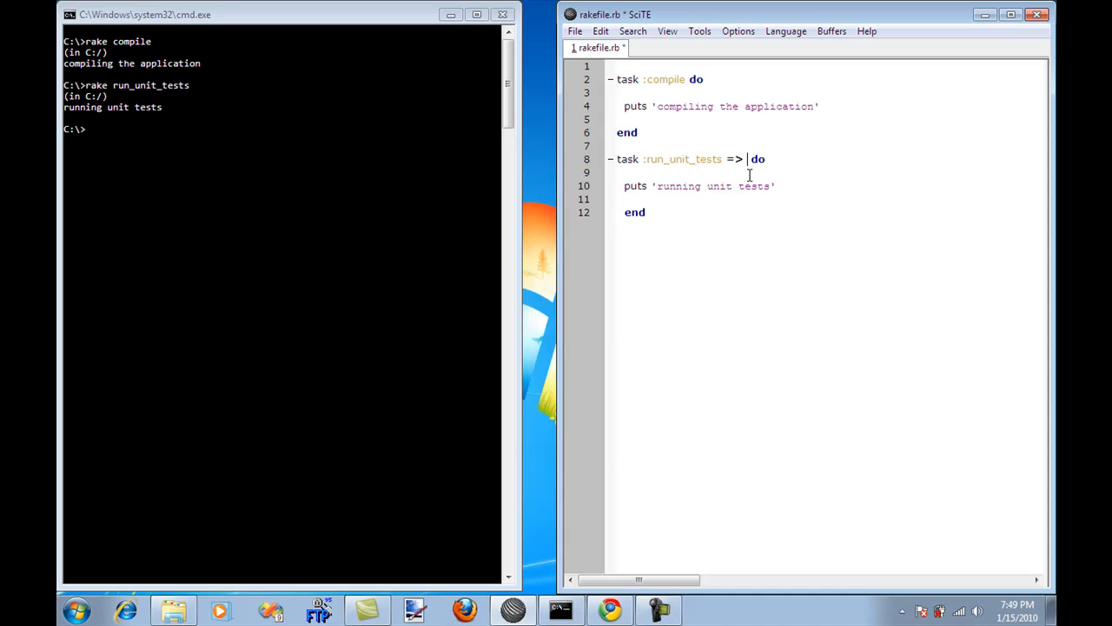
text([:)
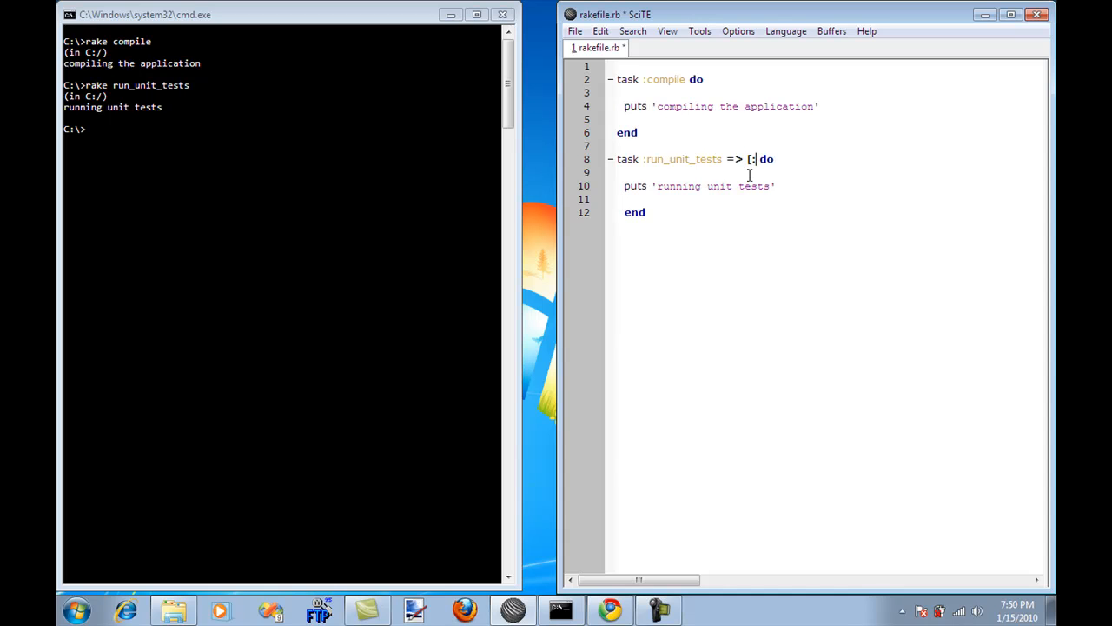
mouse_move(810, 173)
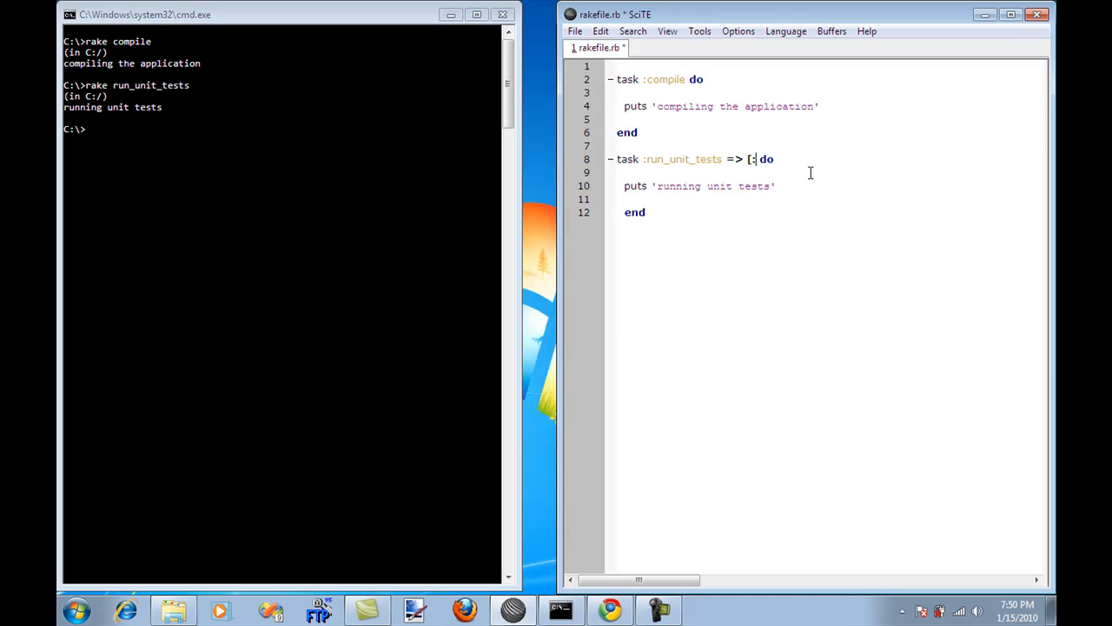
text(compile)
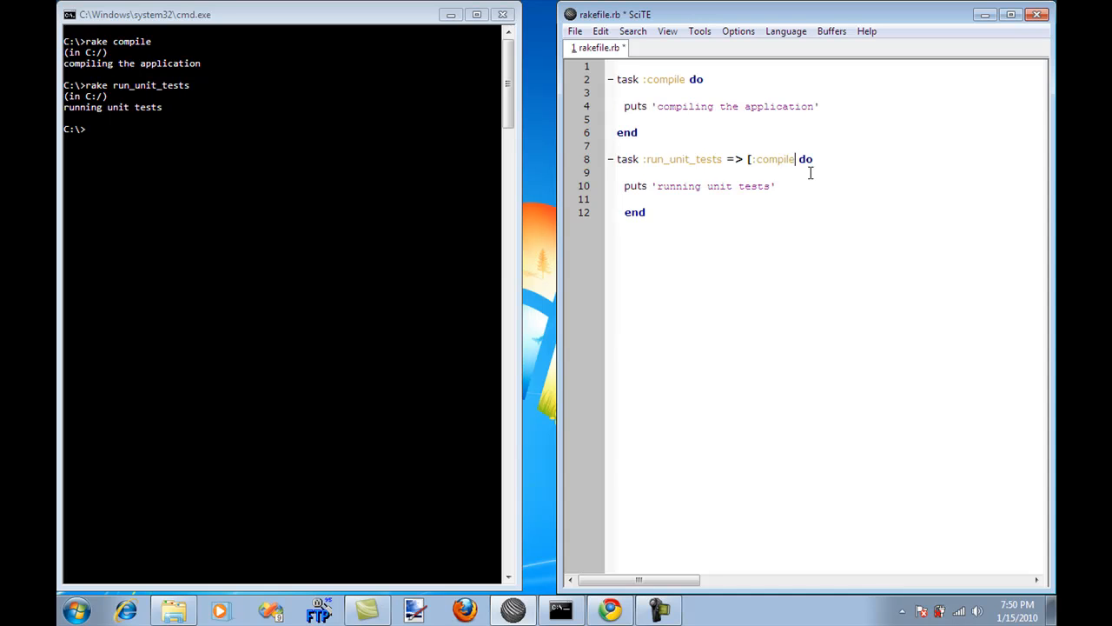
double_click(772, 160)
text(])
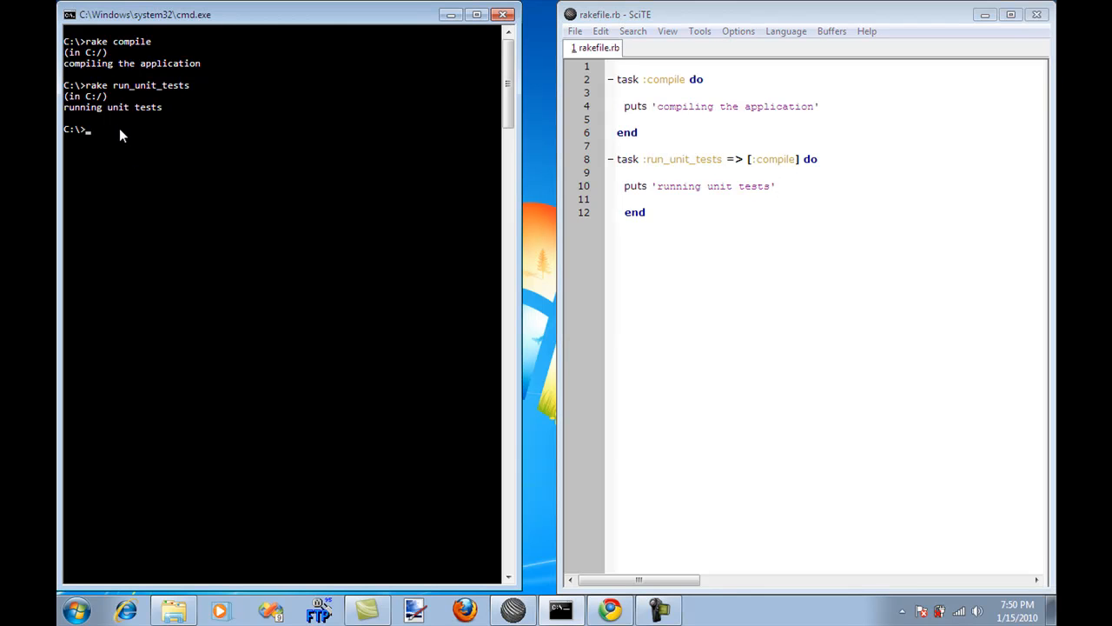
Step: Rerun rake run_unit_tests so 'compiling the application' prints before 'running unit tests'
text(rake run_unit_tests)
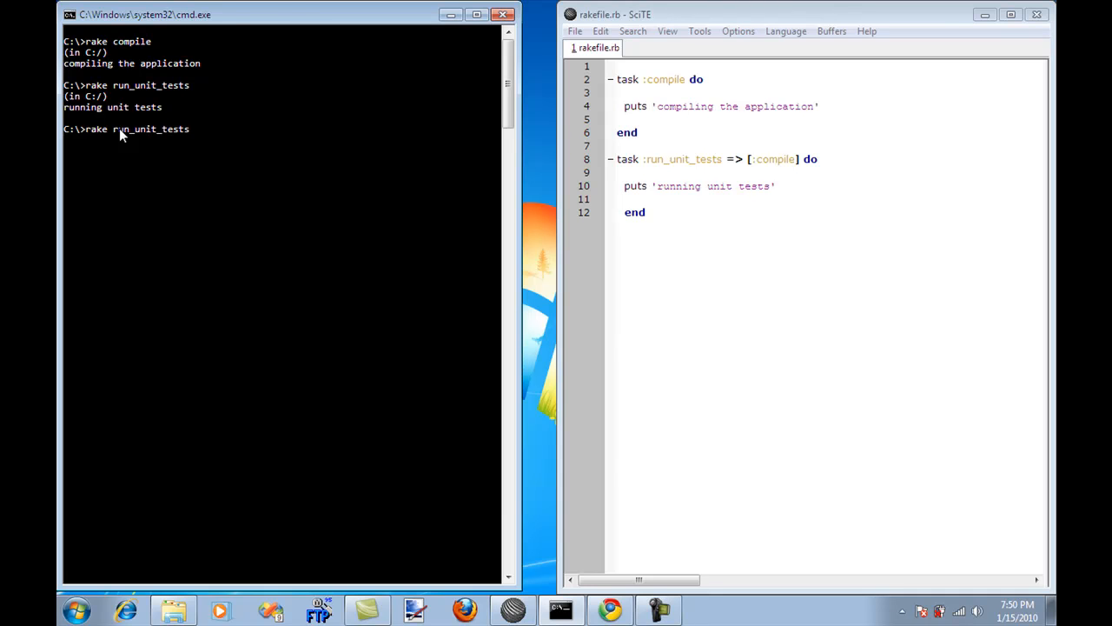
key(Return)
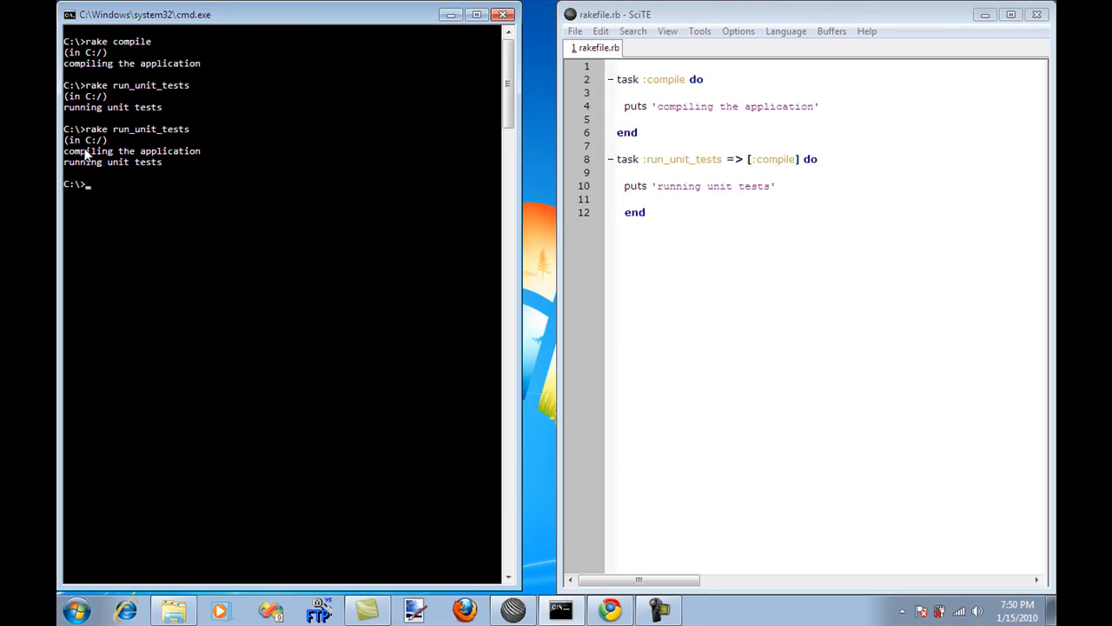
mouse_move(112, 162)
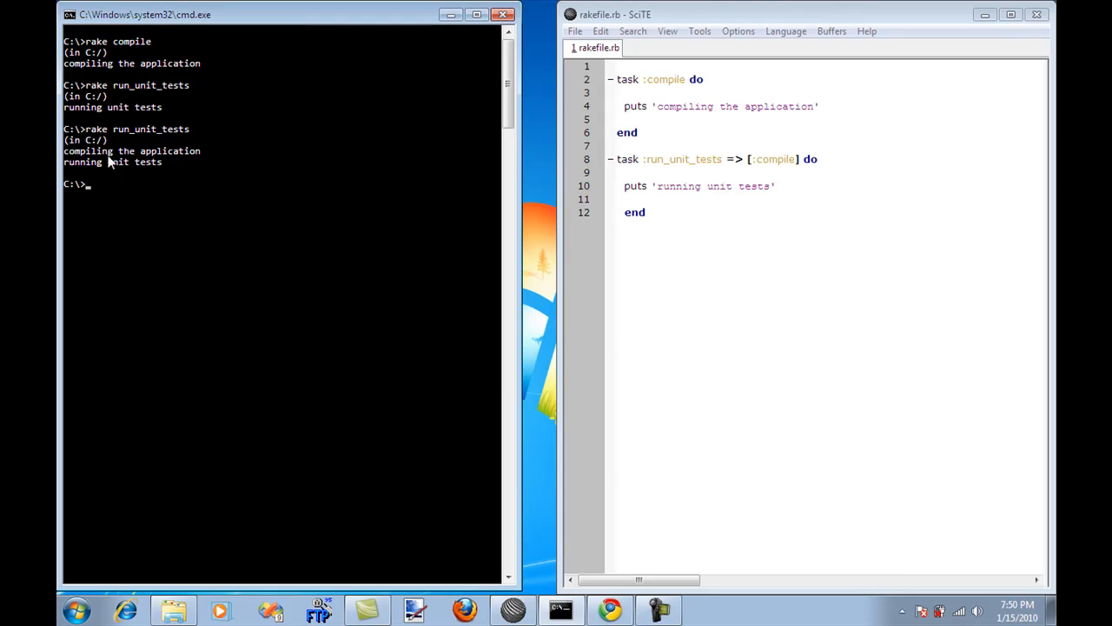
mouse_move(778, 162)
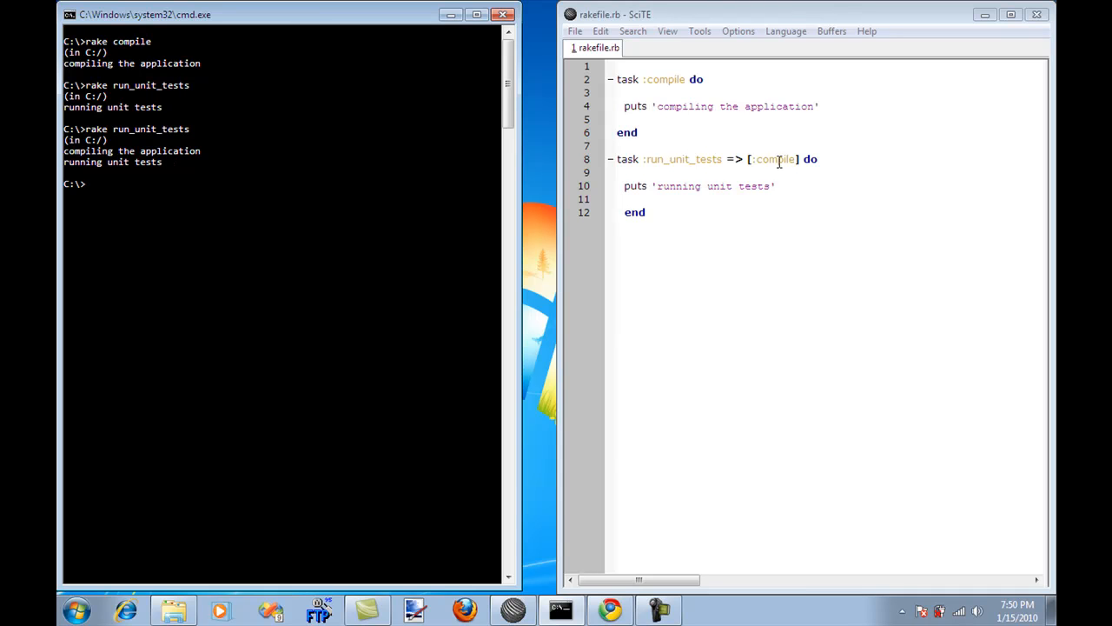
mouse_move(697, 97)
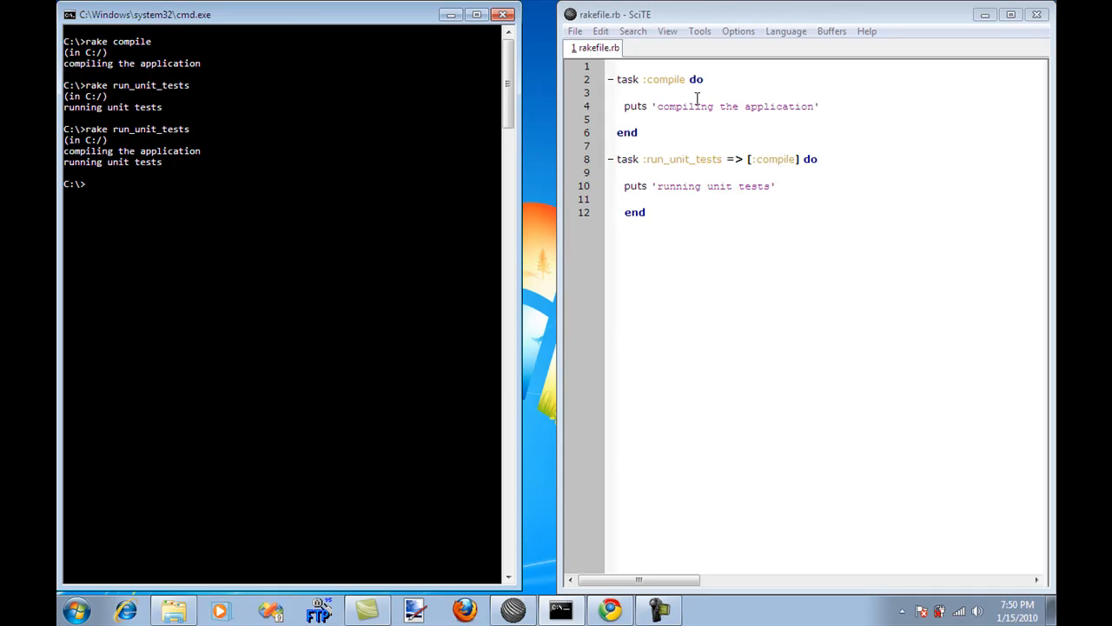
mouse_move(671, 185)
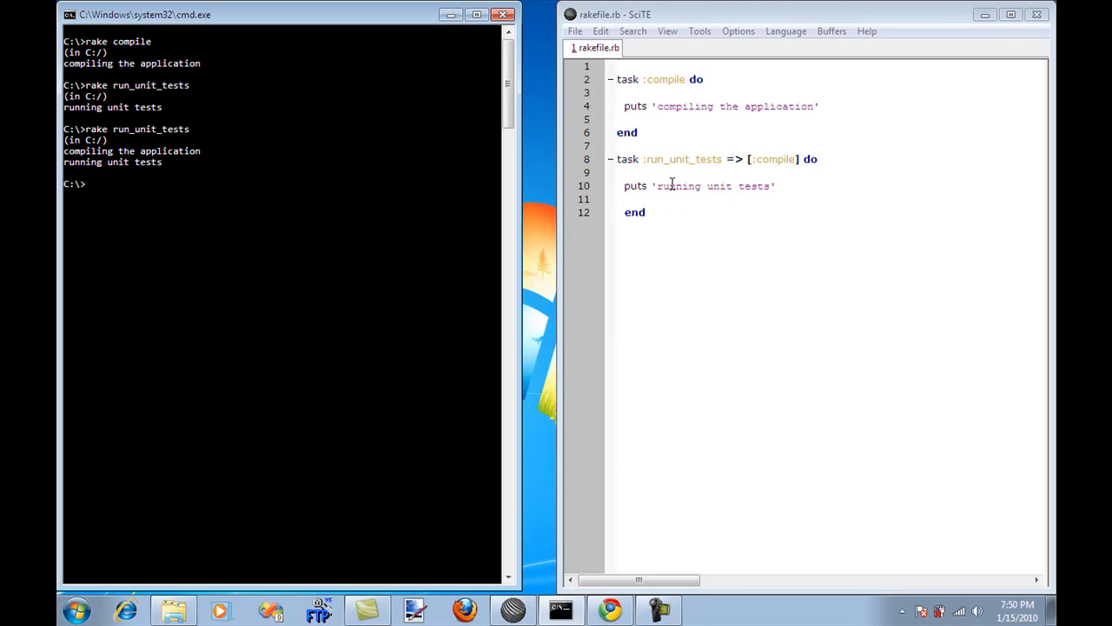
mouse_move(128, 174)
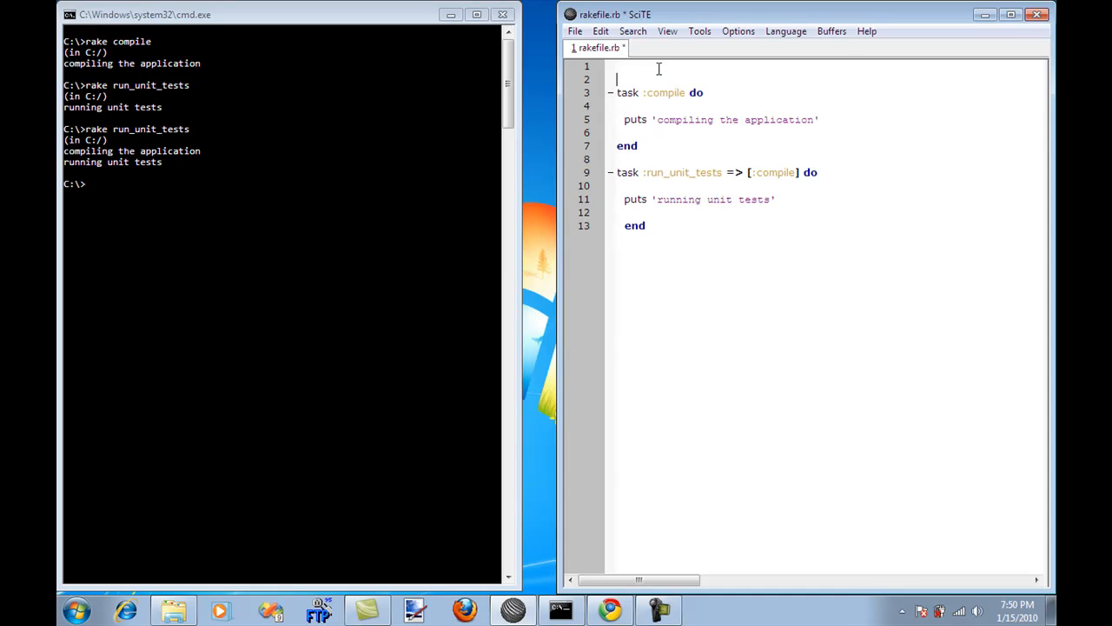
Step: Add desc lines 'compiling the application' and 'running unit tests' above the two tasks and save
text(desc)
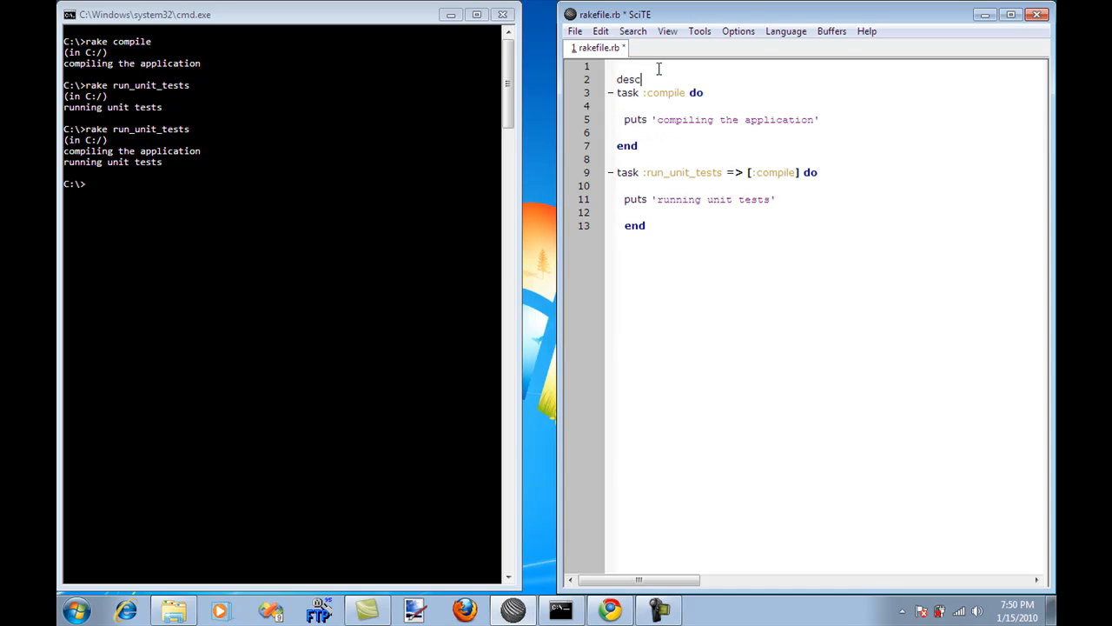
text('c)
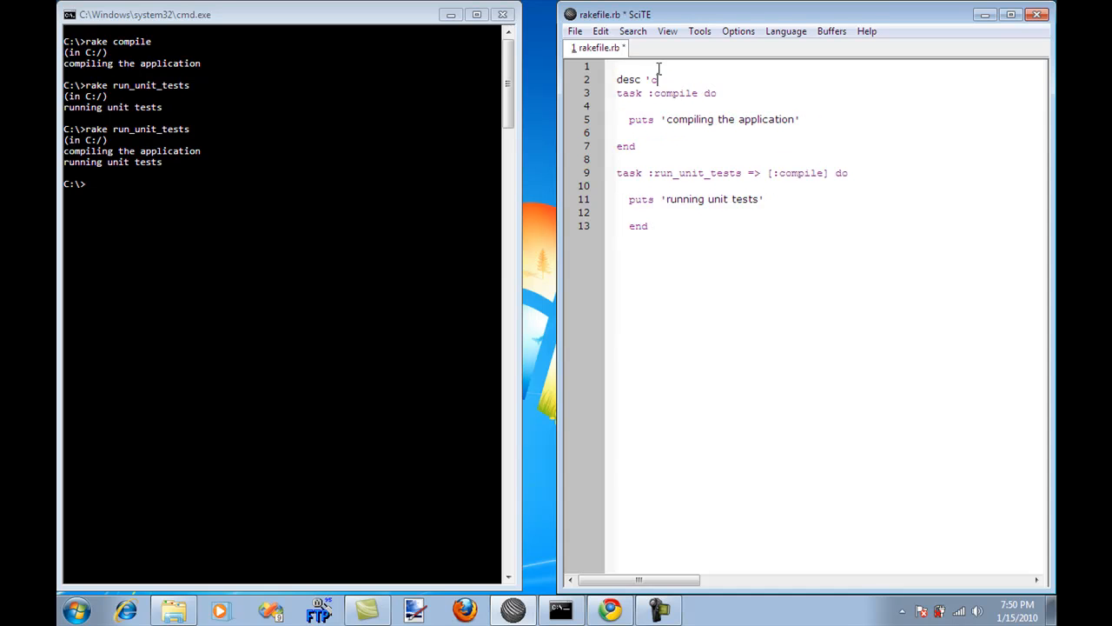
text(ompiling t)
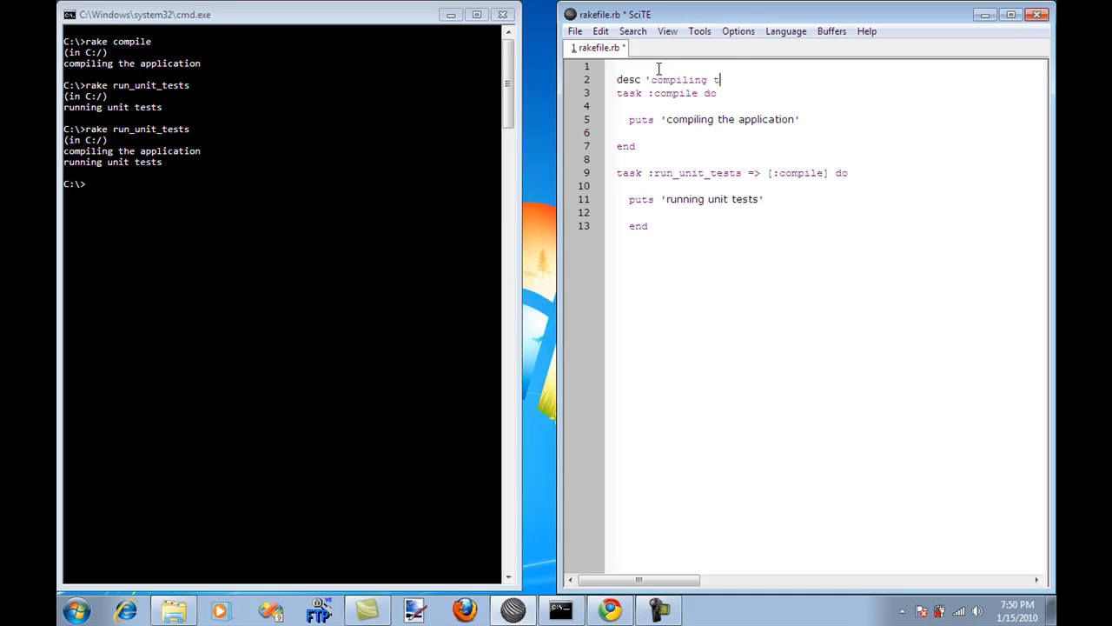
text(he application)
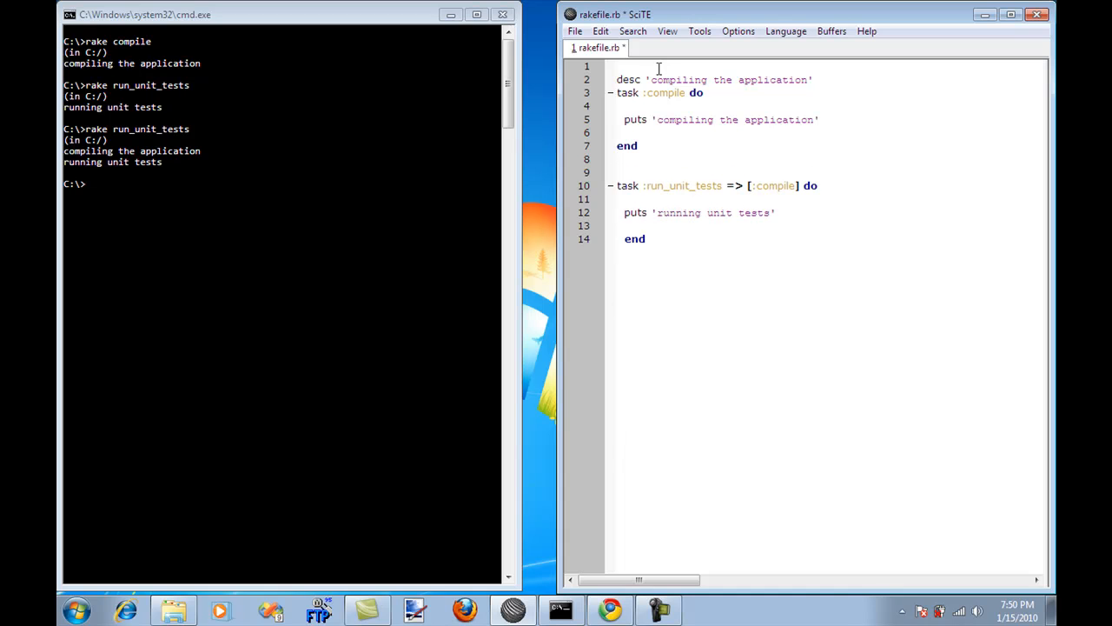
text(de)
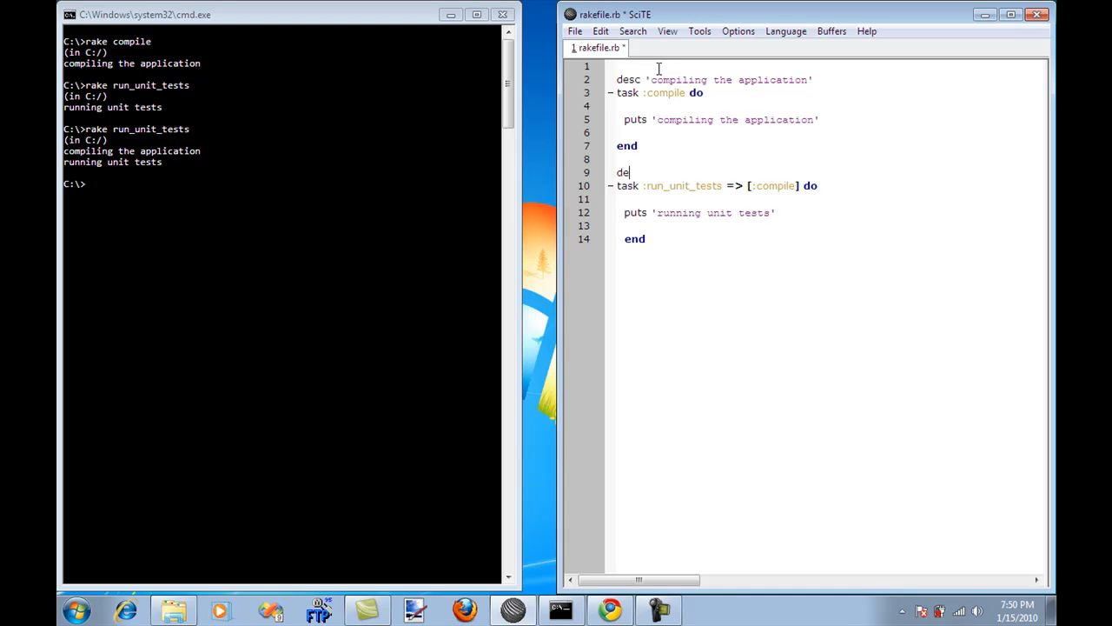
text(sc 'r)
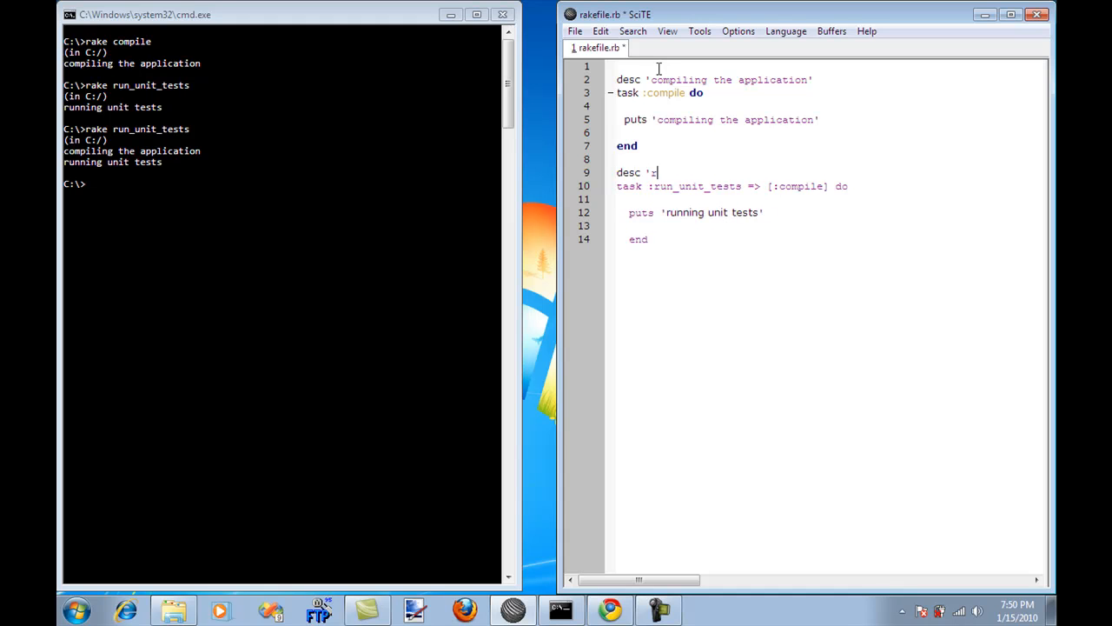
text(running unit tests')
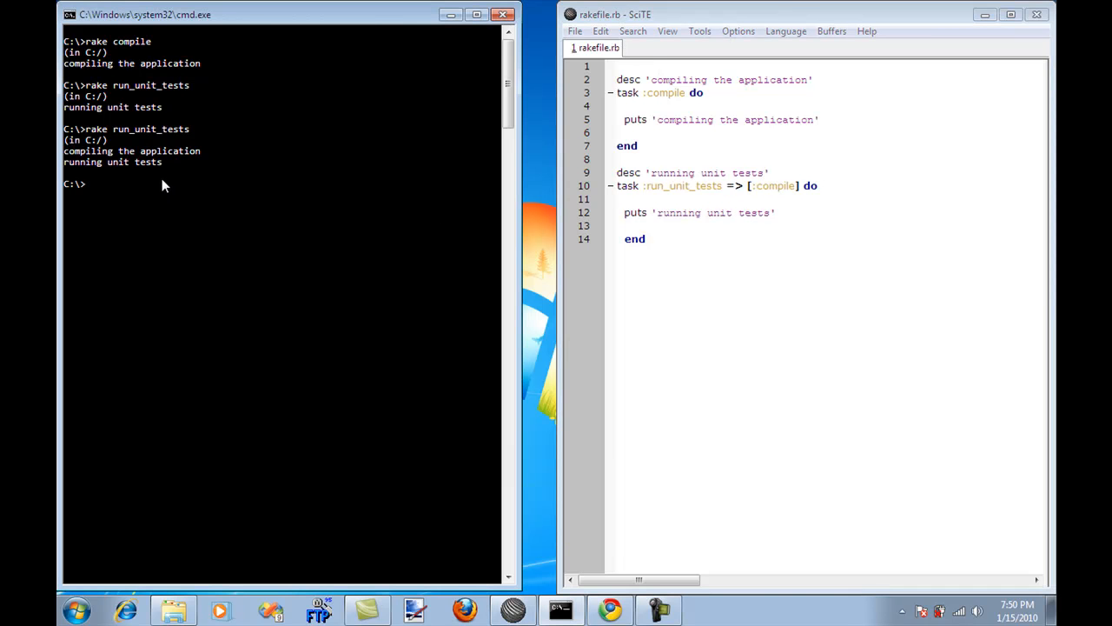
Step: Run rake --tasks to list compile and run_unit_tests with their descriptions
text(rake --)
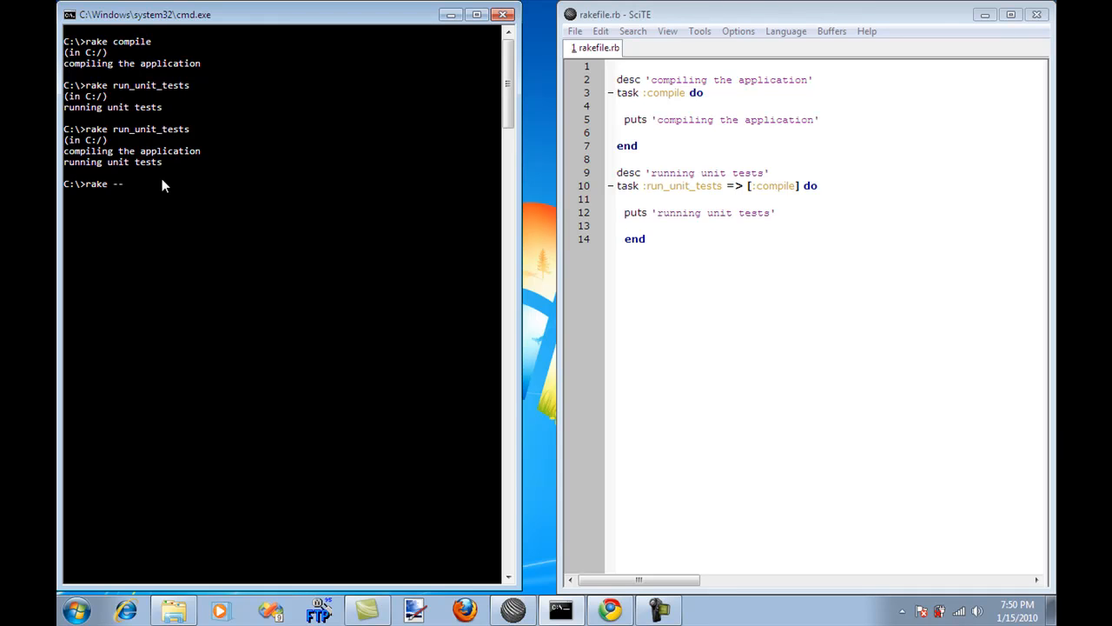
text(tas)
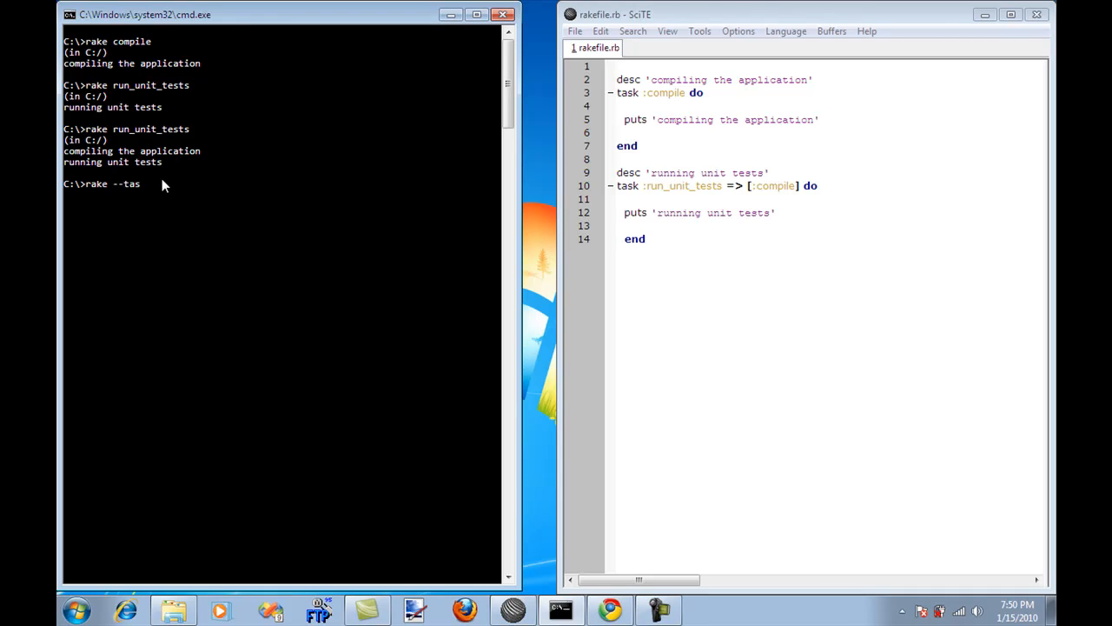
key(Return)
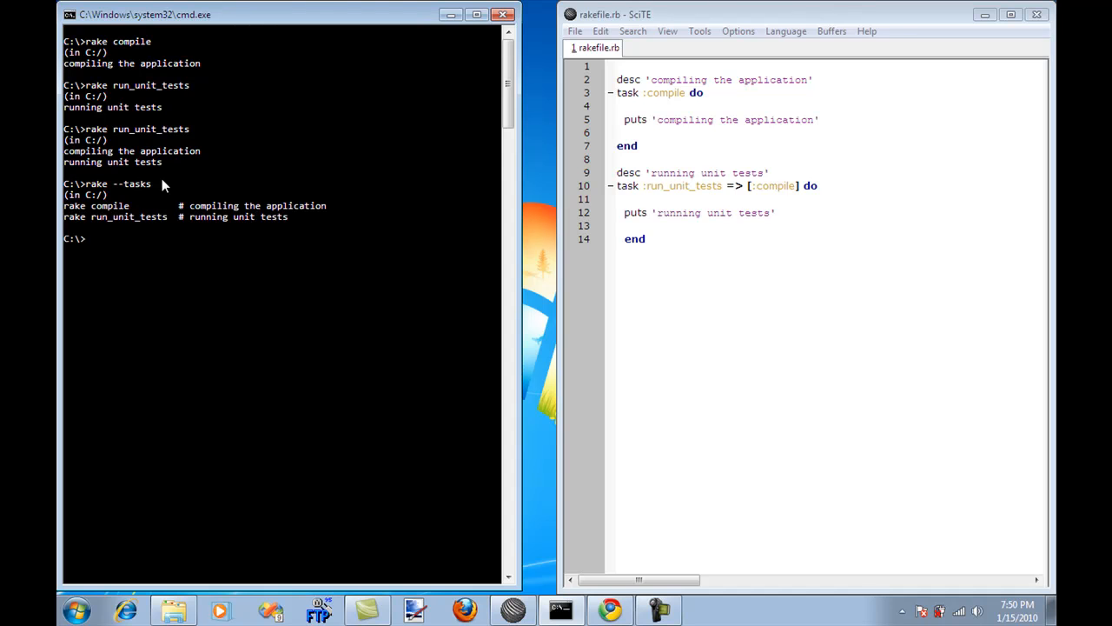
mouse_move(200, 217)
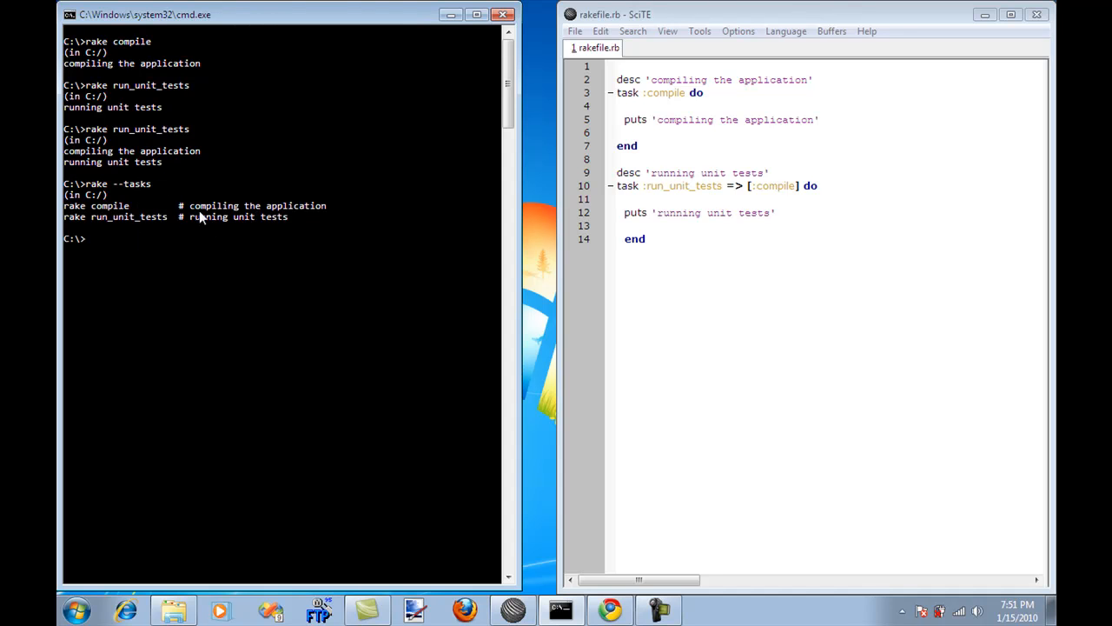
mouse_move(201, 216)
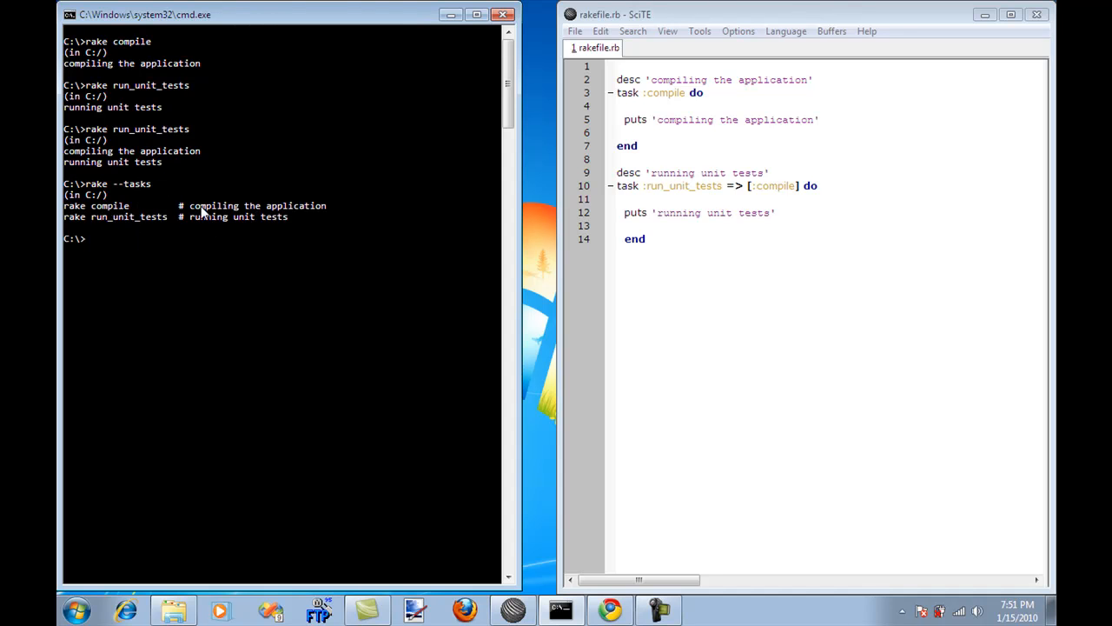
mouse_move(299, 216)
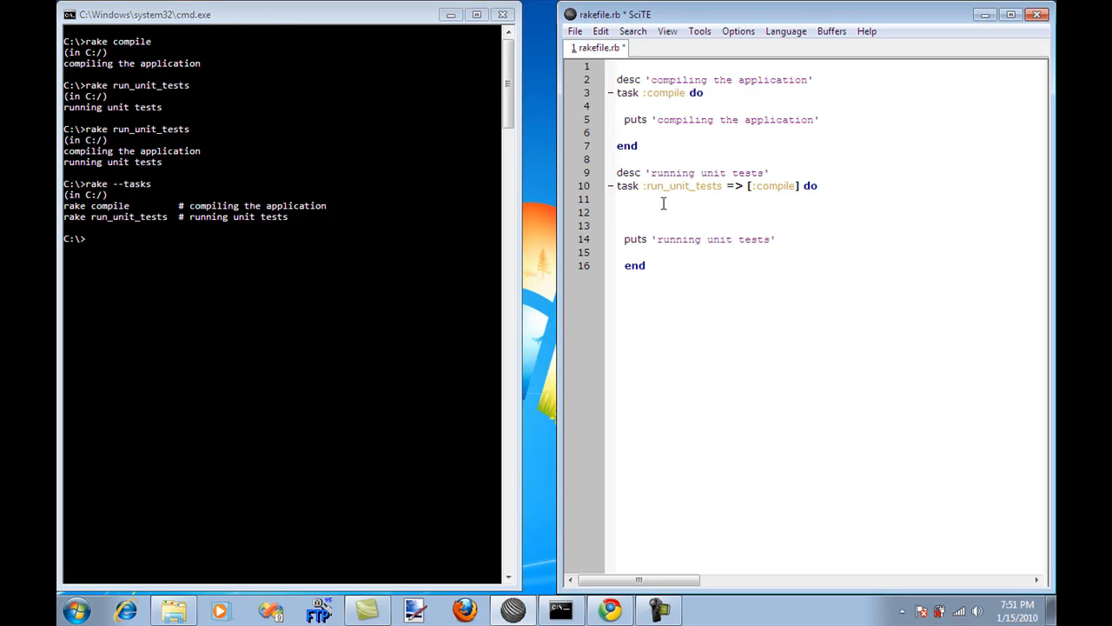
Step: Insert sh("notepad.exe") at the start of the run_unit_tests body and run the task
text(sh)
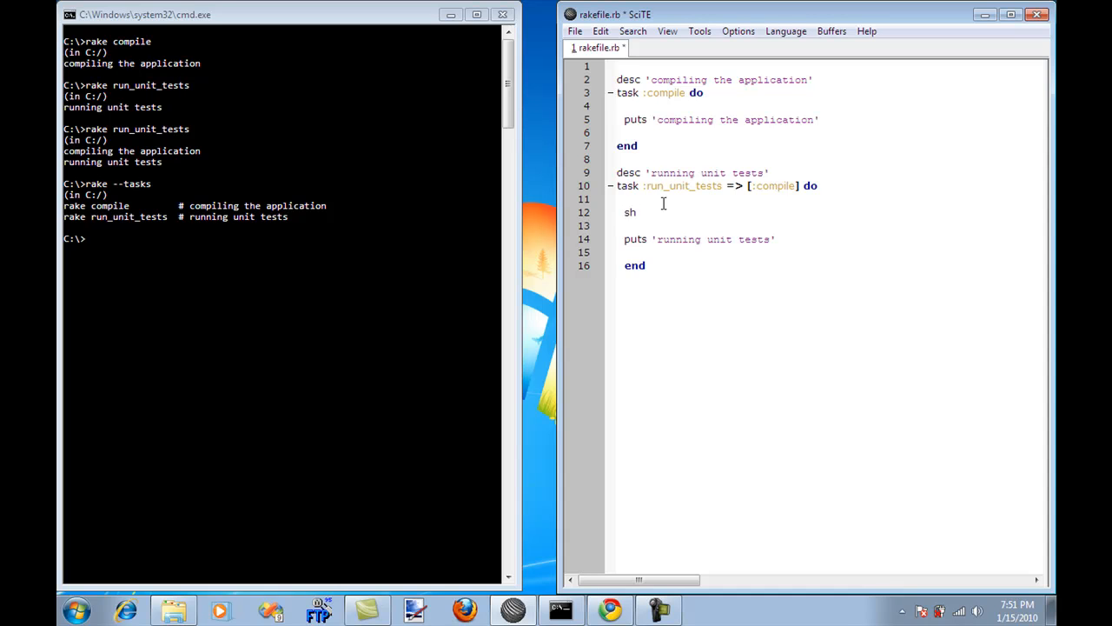
text((')
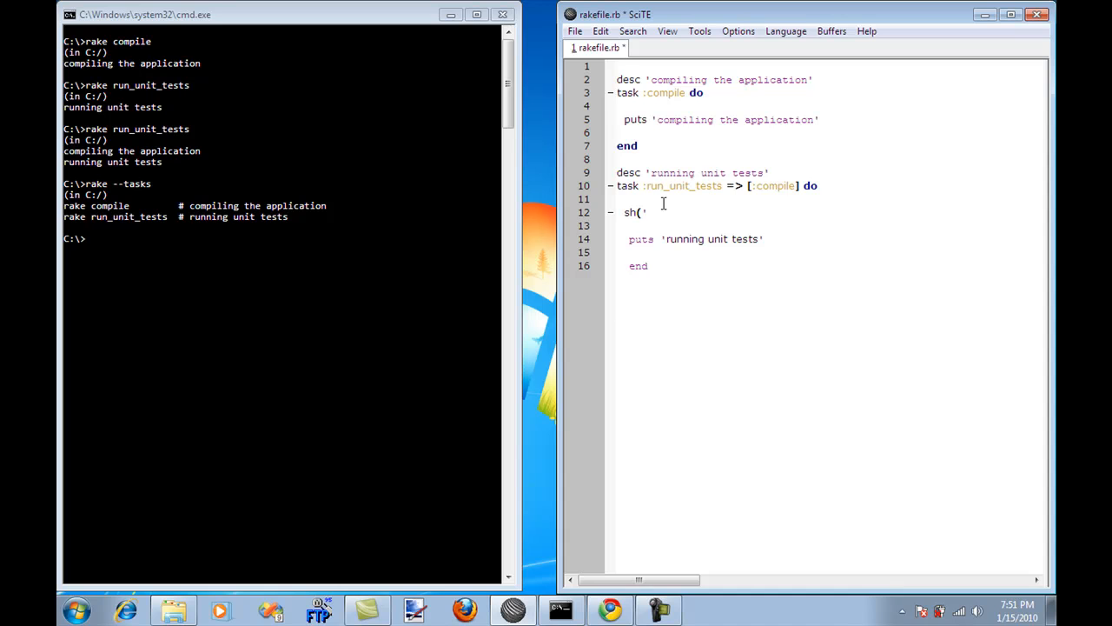
text(")
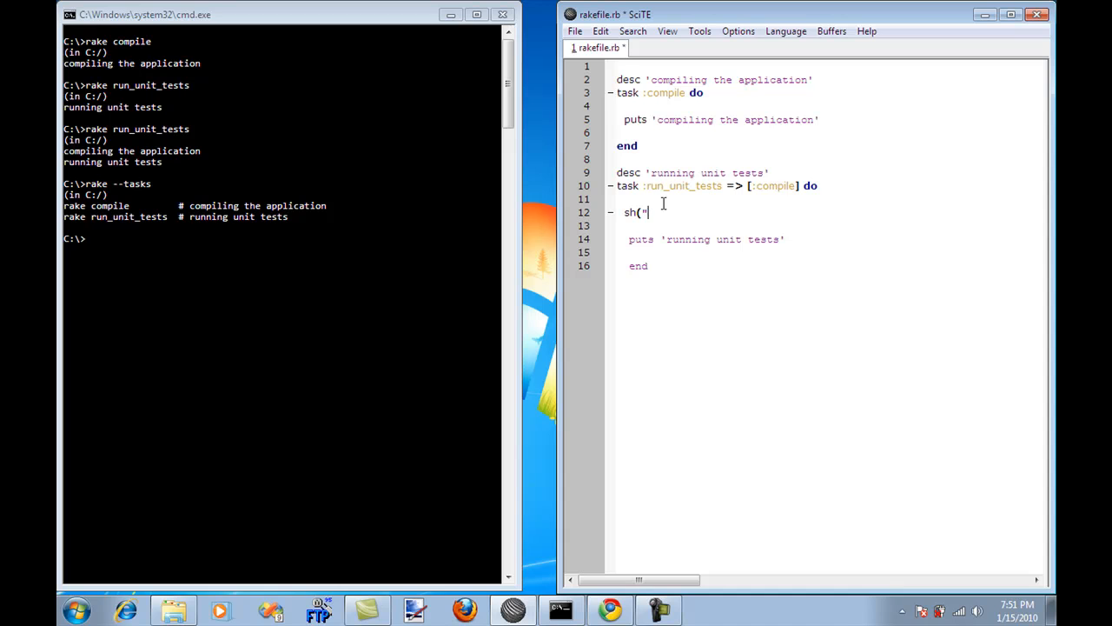
text(notepad)
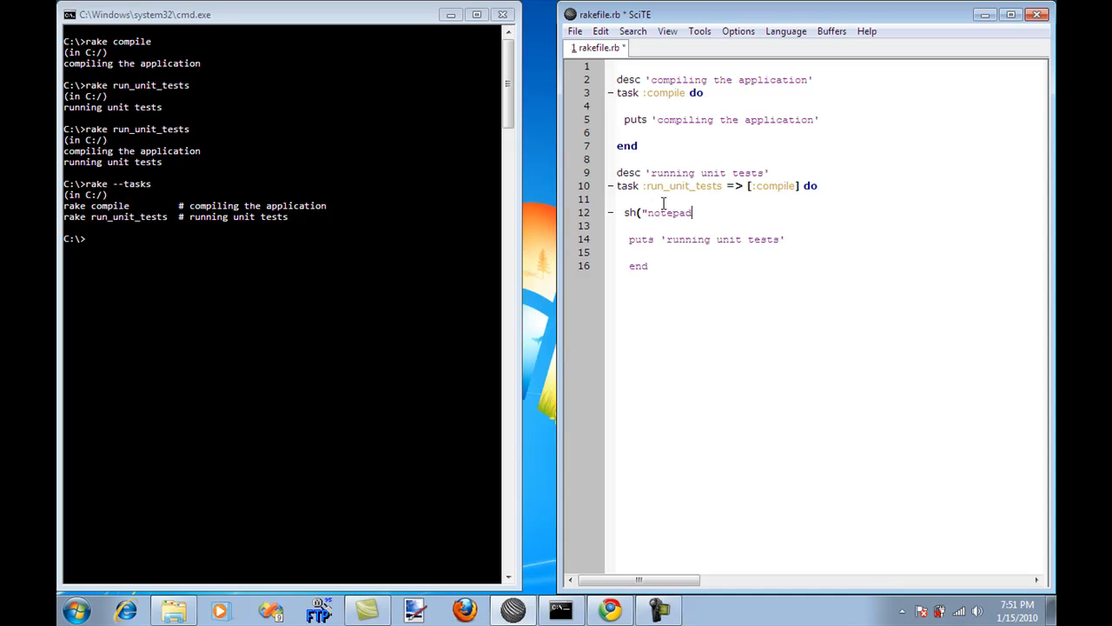
text(.exe"))
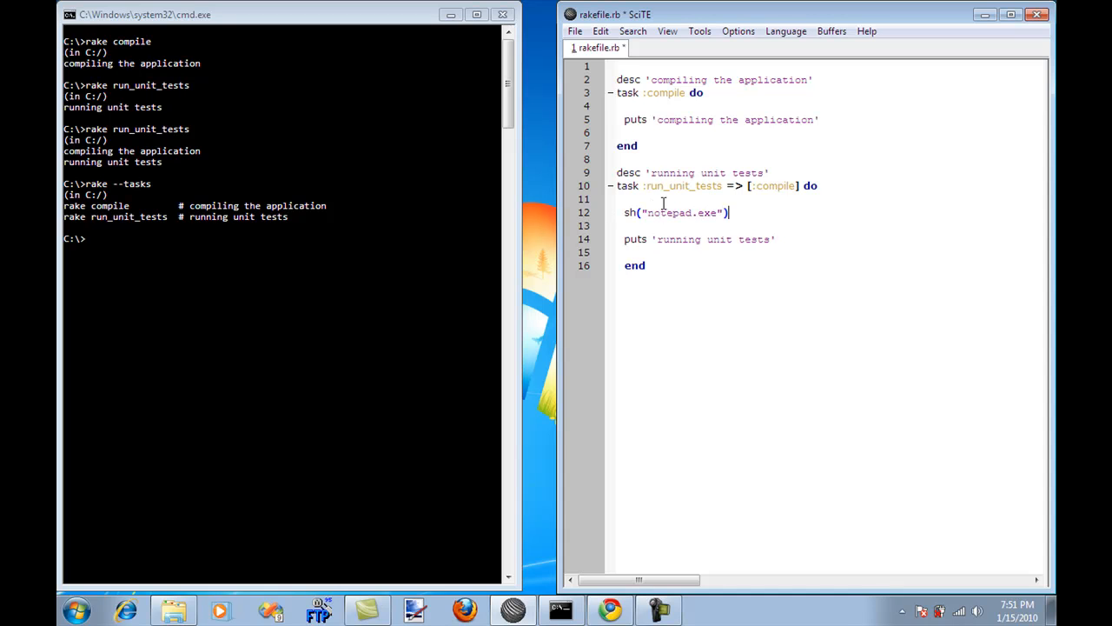
click(295, 235)
text(rake run_unit_tests)
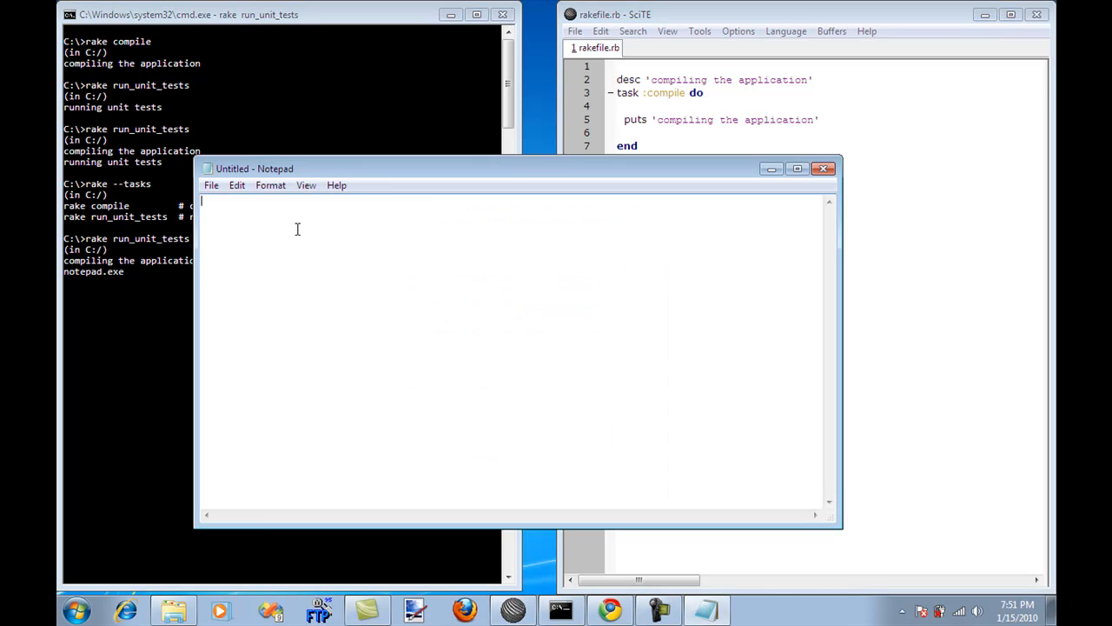
Step: Close the launched Notepad window so run_unit_tests finishes printing 'running unit tests'
drag(254, 169, 285, 226)
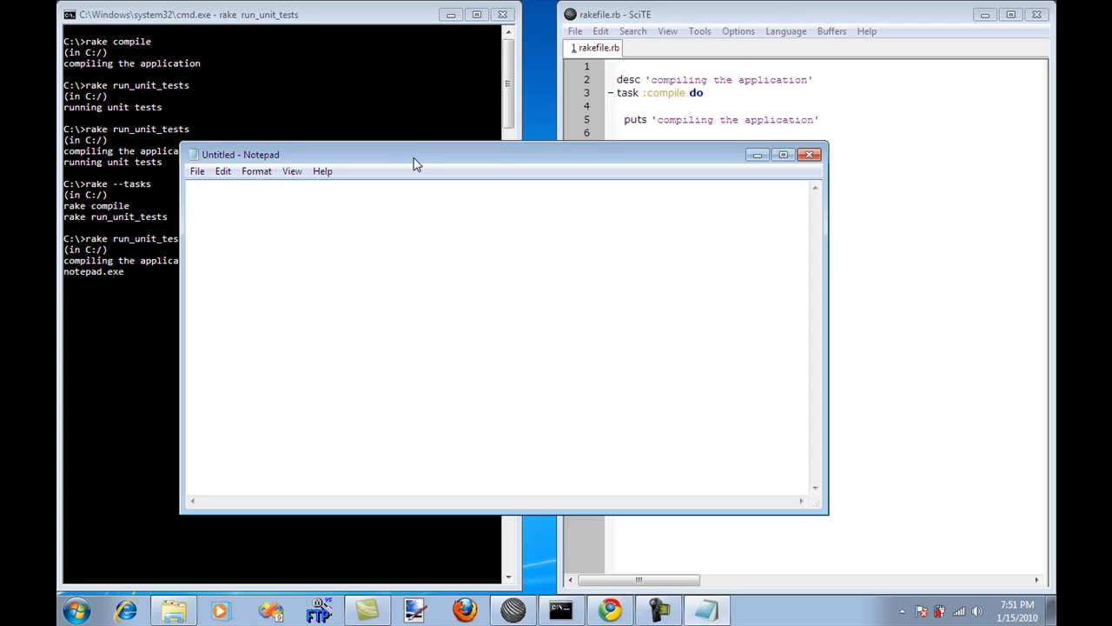
mouse_move(806, 155)
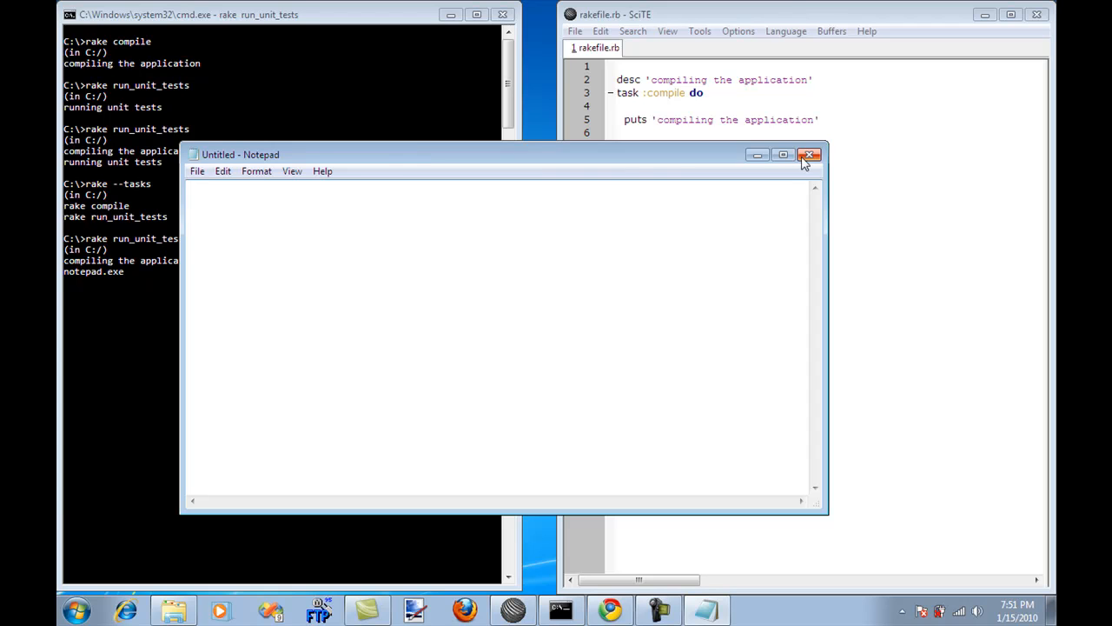
click(810, 153)
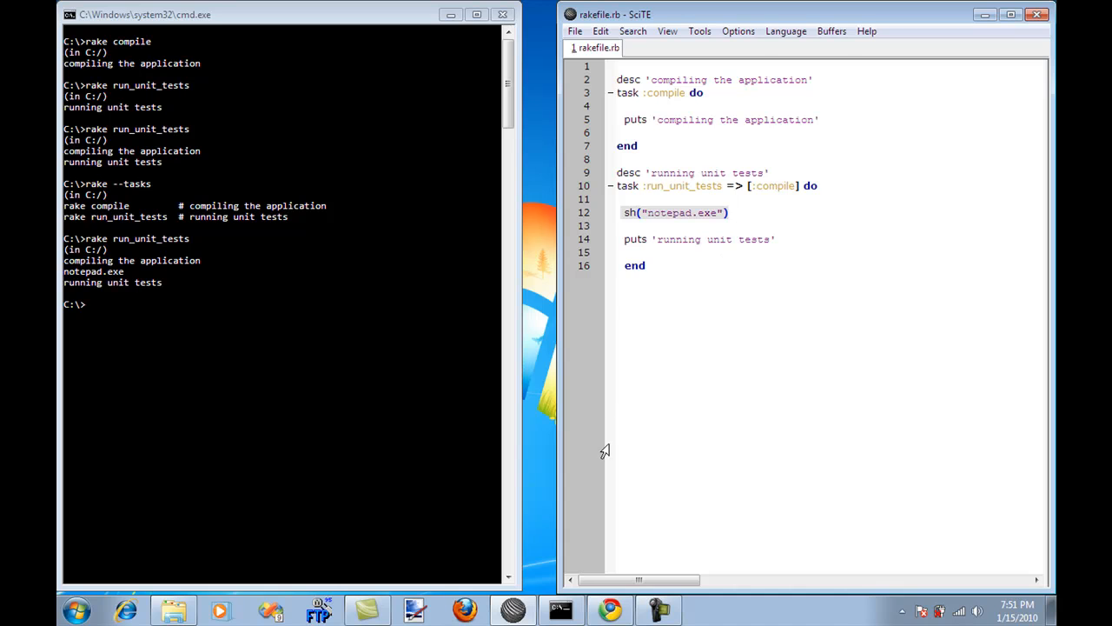
mouse_move(733, 257)
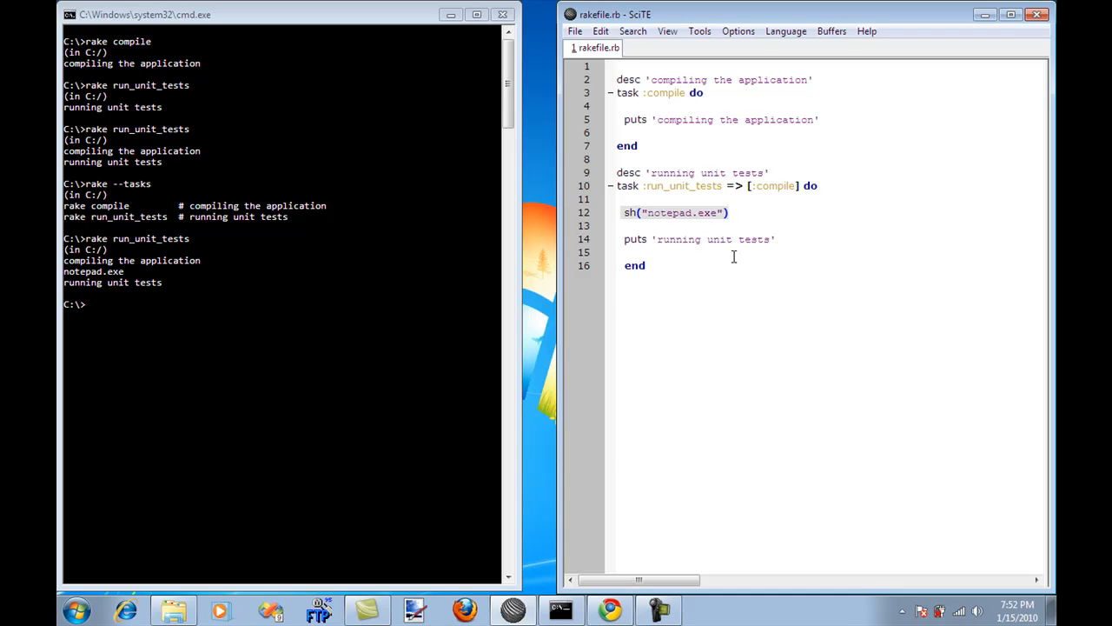
click(728, 212)
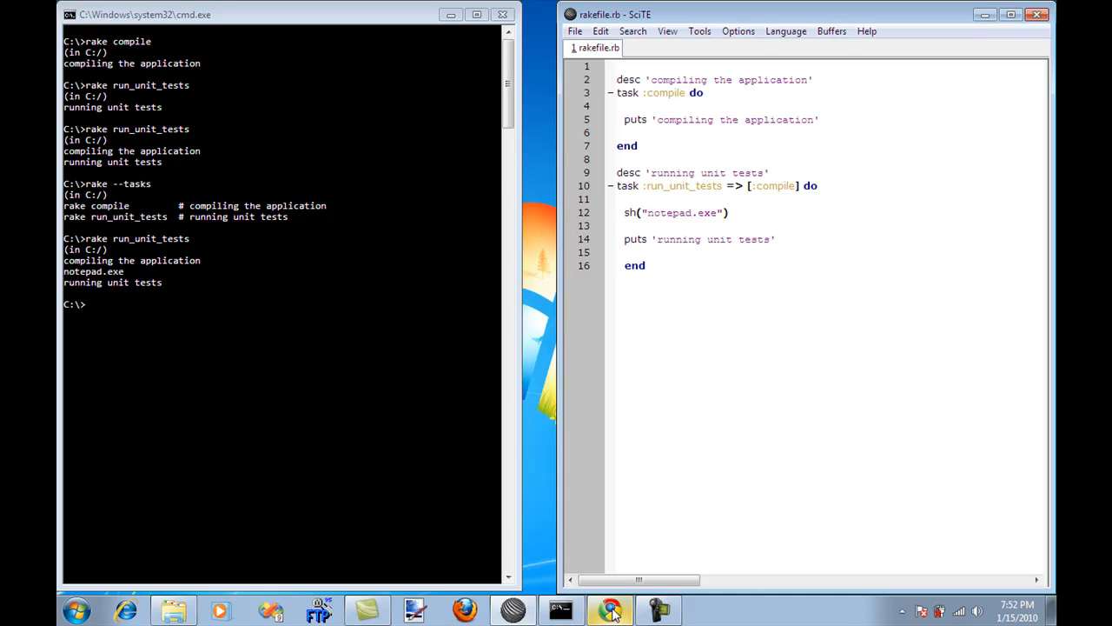
click(612, 608)
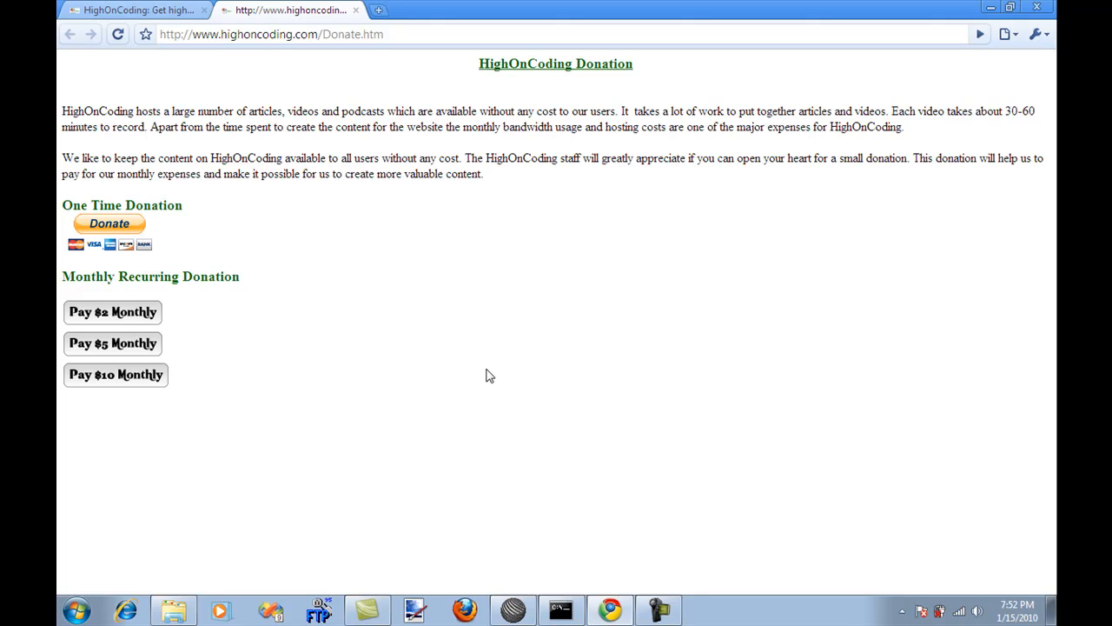
mouse_move(276, 271)
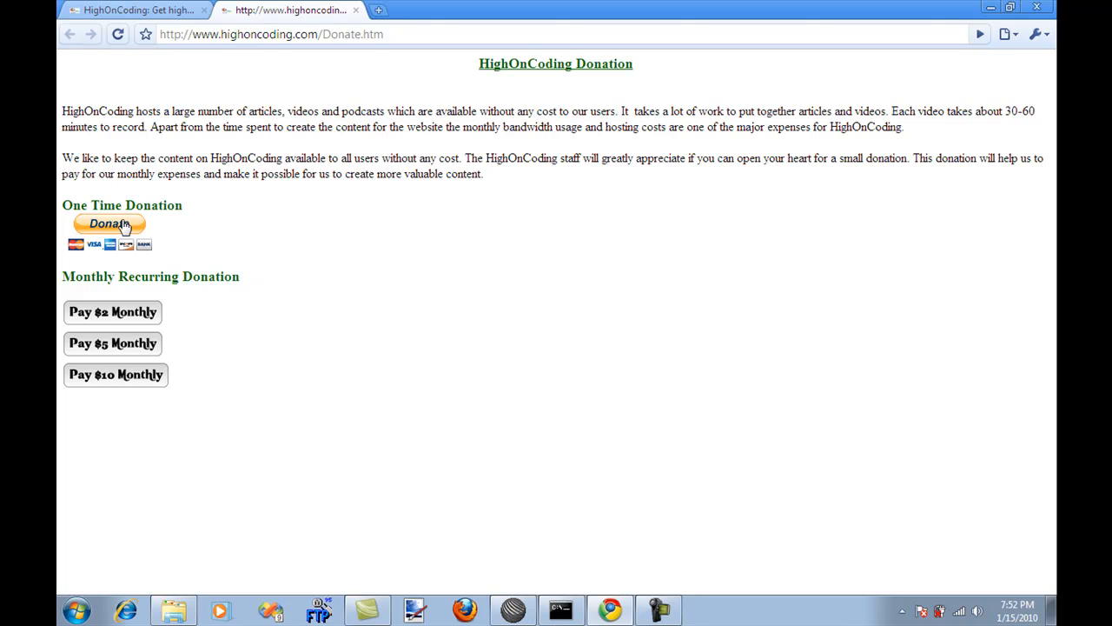
mouse_move(137, 293)
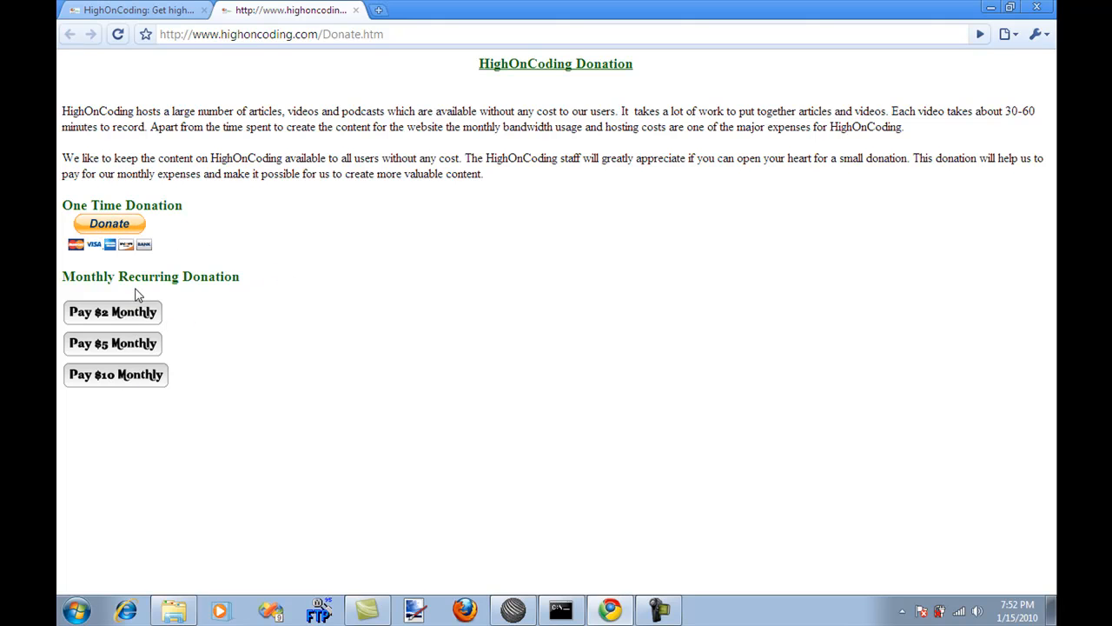
mouse_move(156, 315)
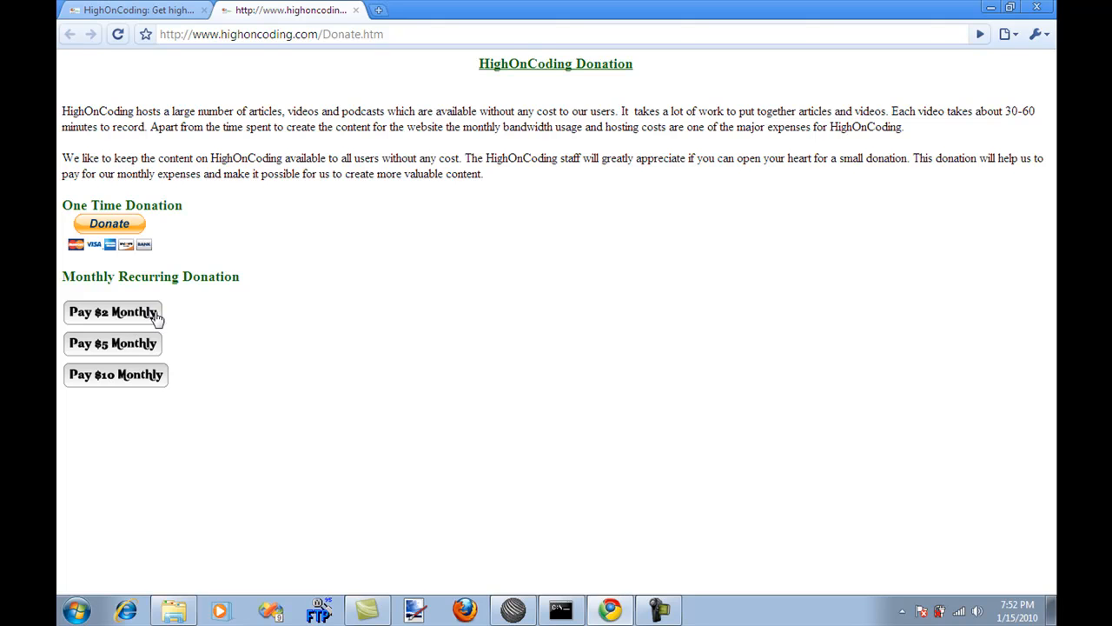
mouse_move(108, 333)
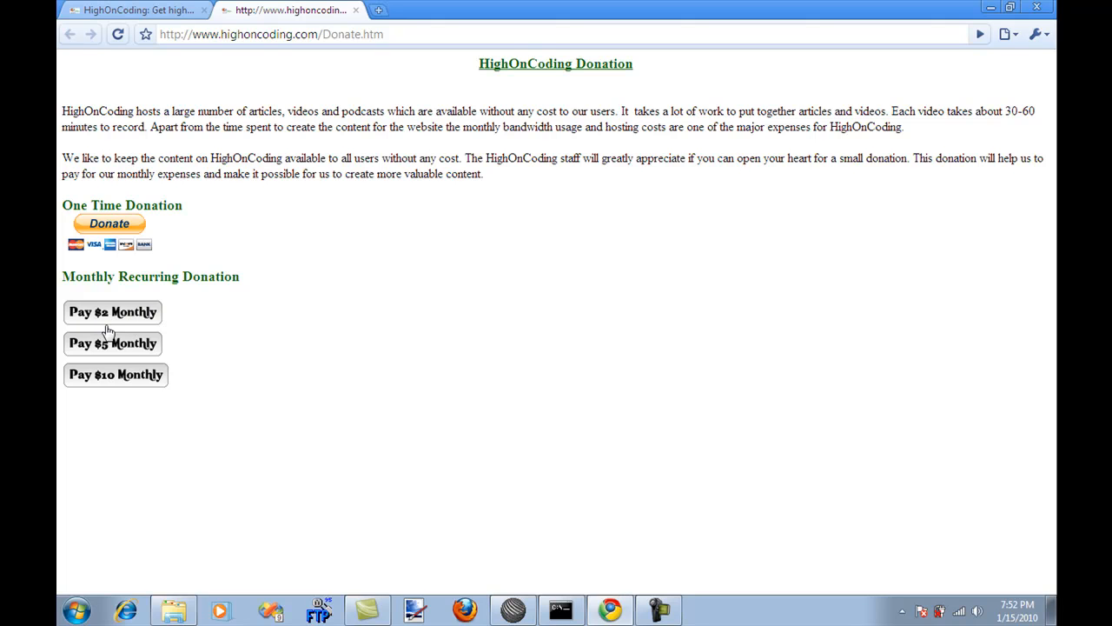
mouse_move(87, 351)
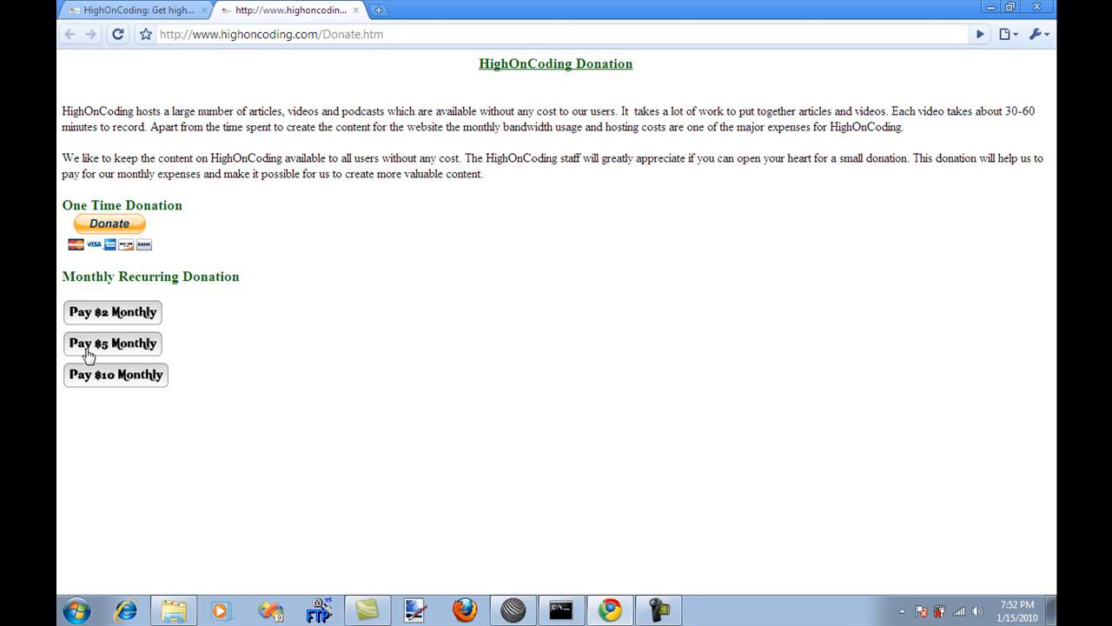
mouse_move(125, 228)
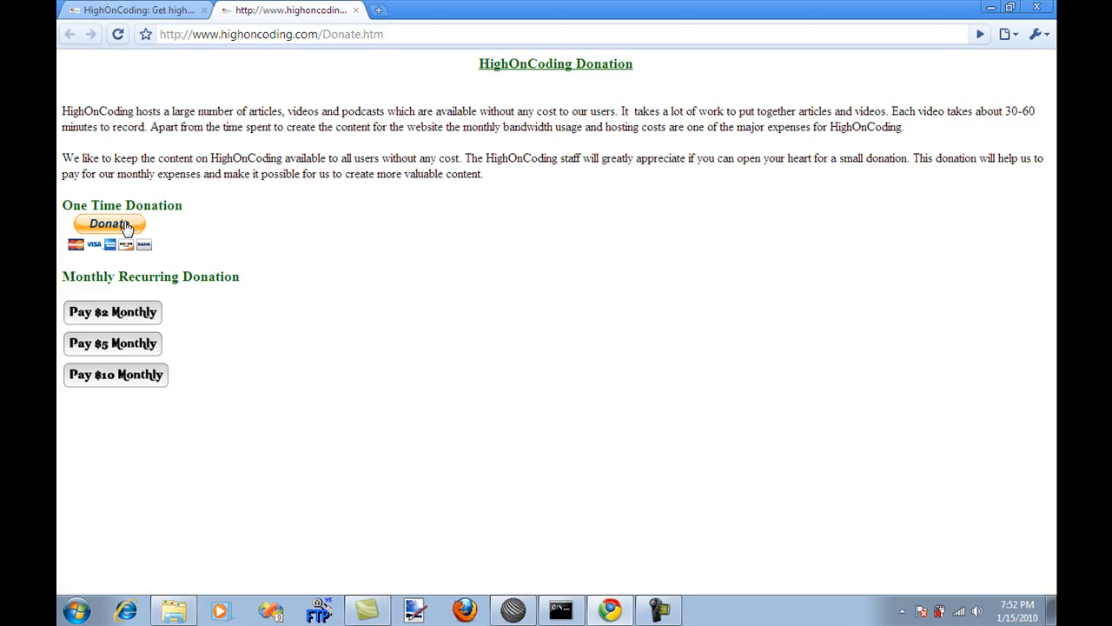
mouse_move(421, 311)
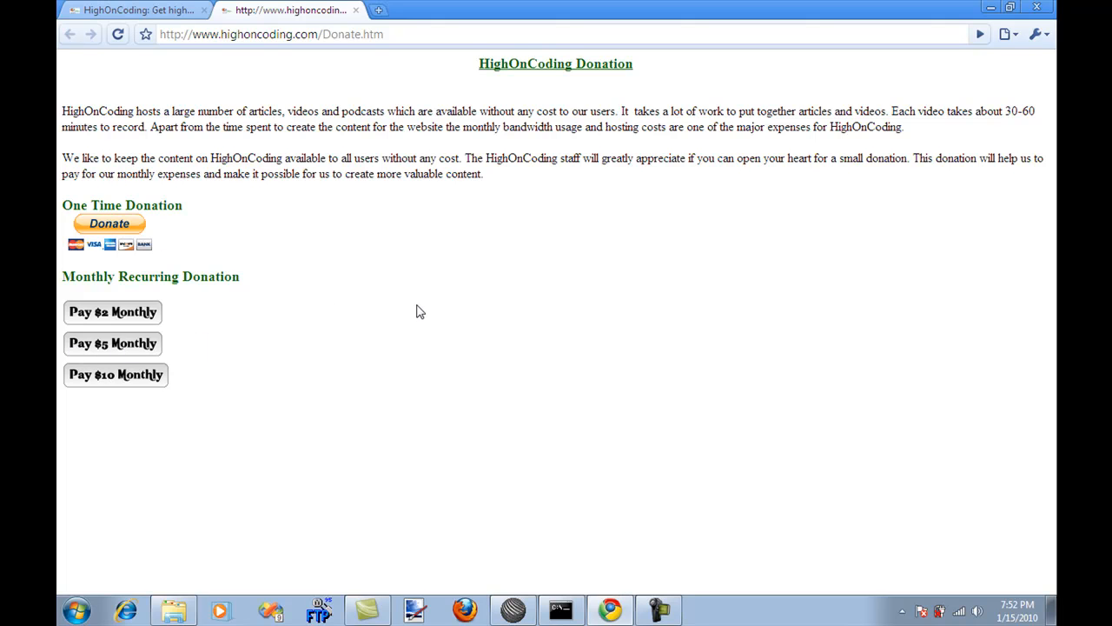